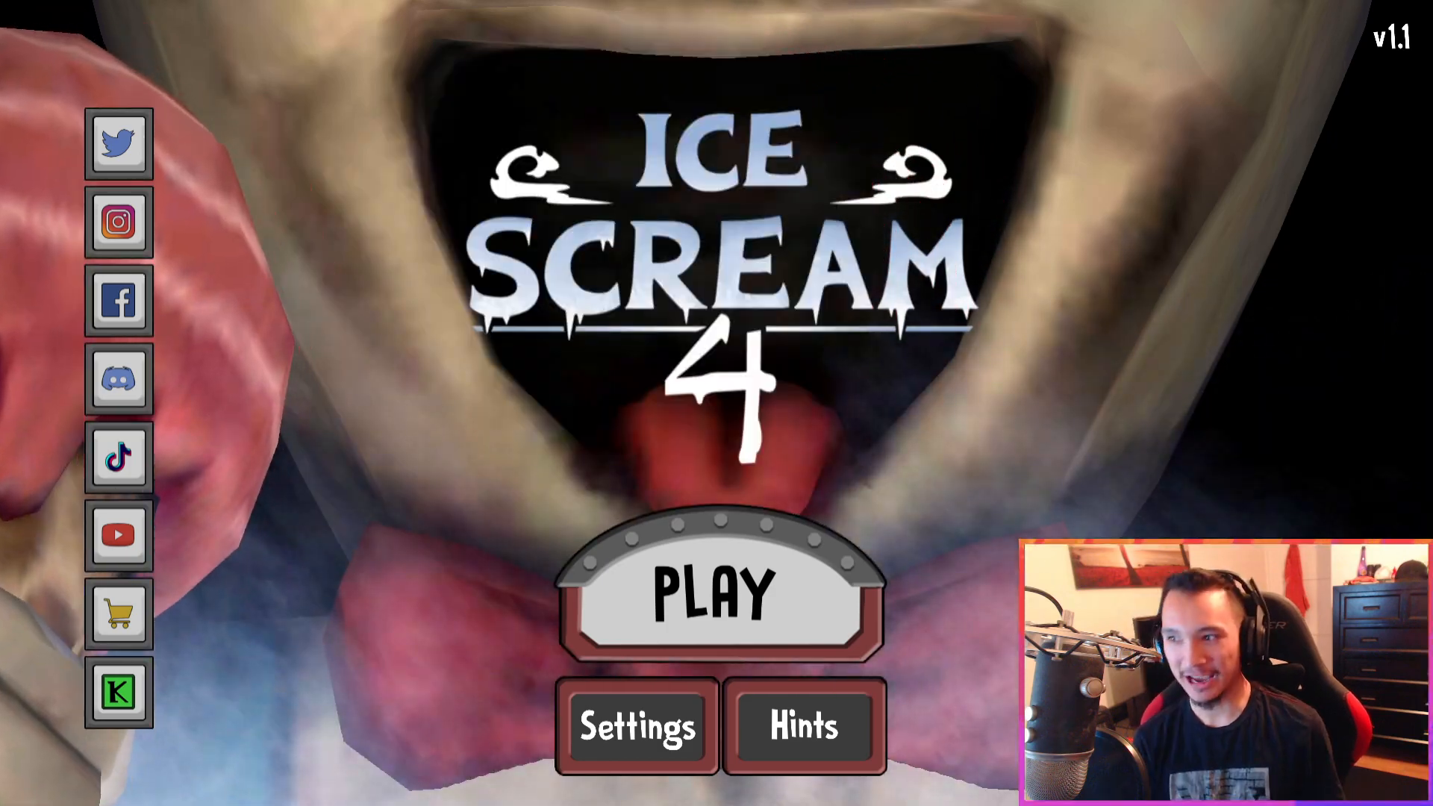
Step: Start the game from the title screen, switch God Mode on, and reopen the cheat list
click(715, 590)
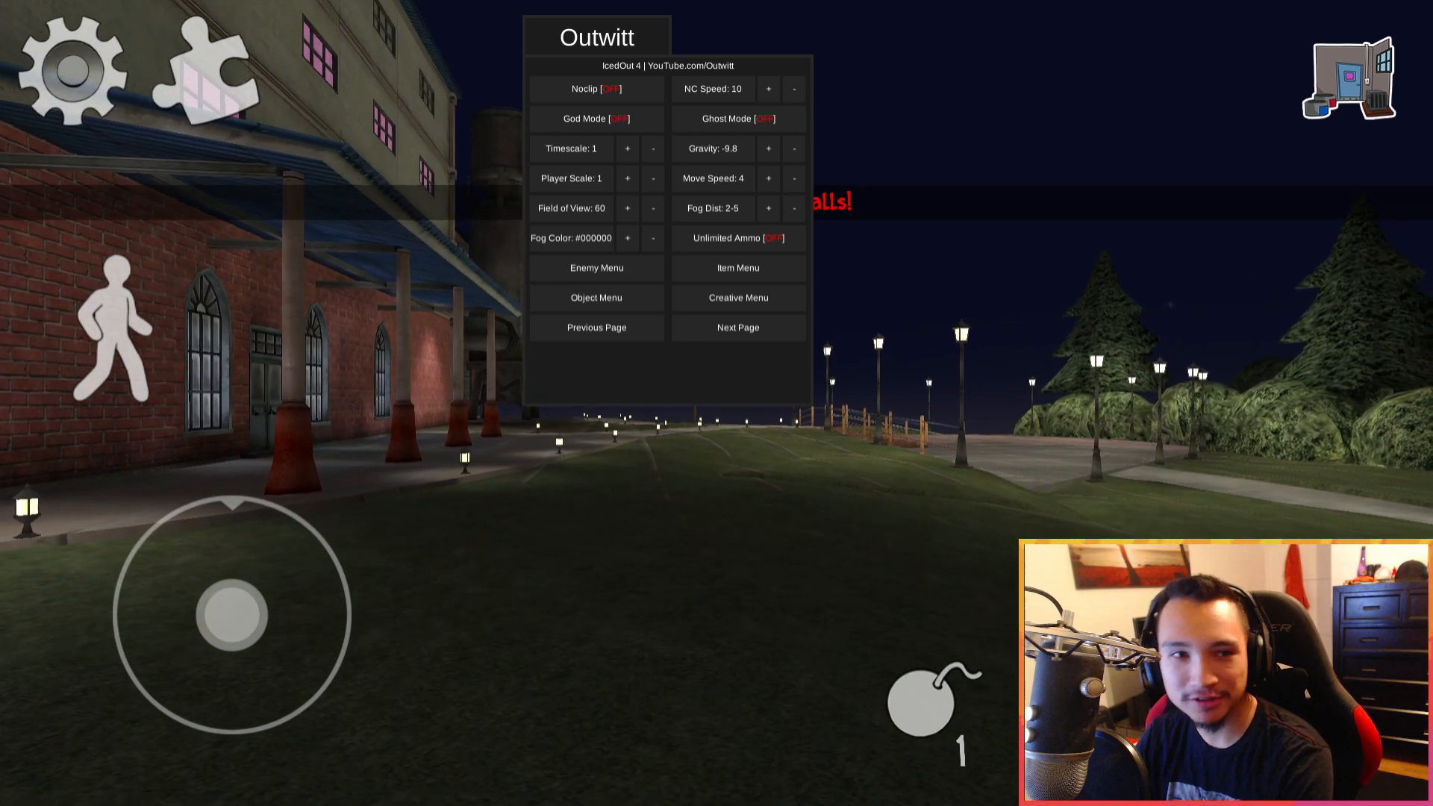
click(595, 118)
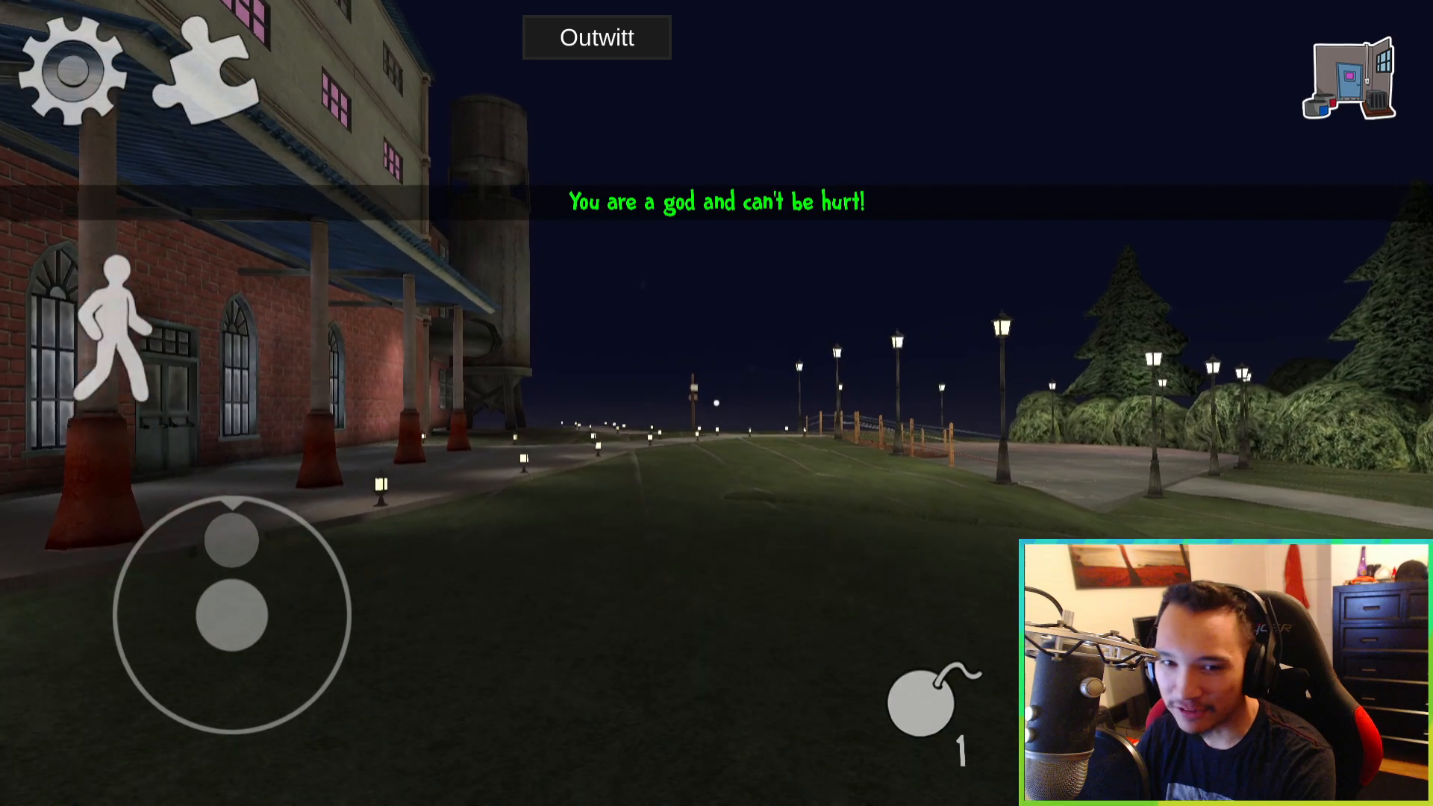
click(596, 37)
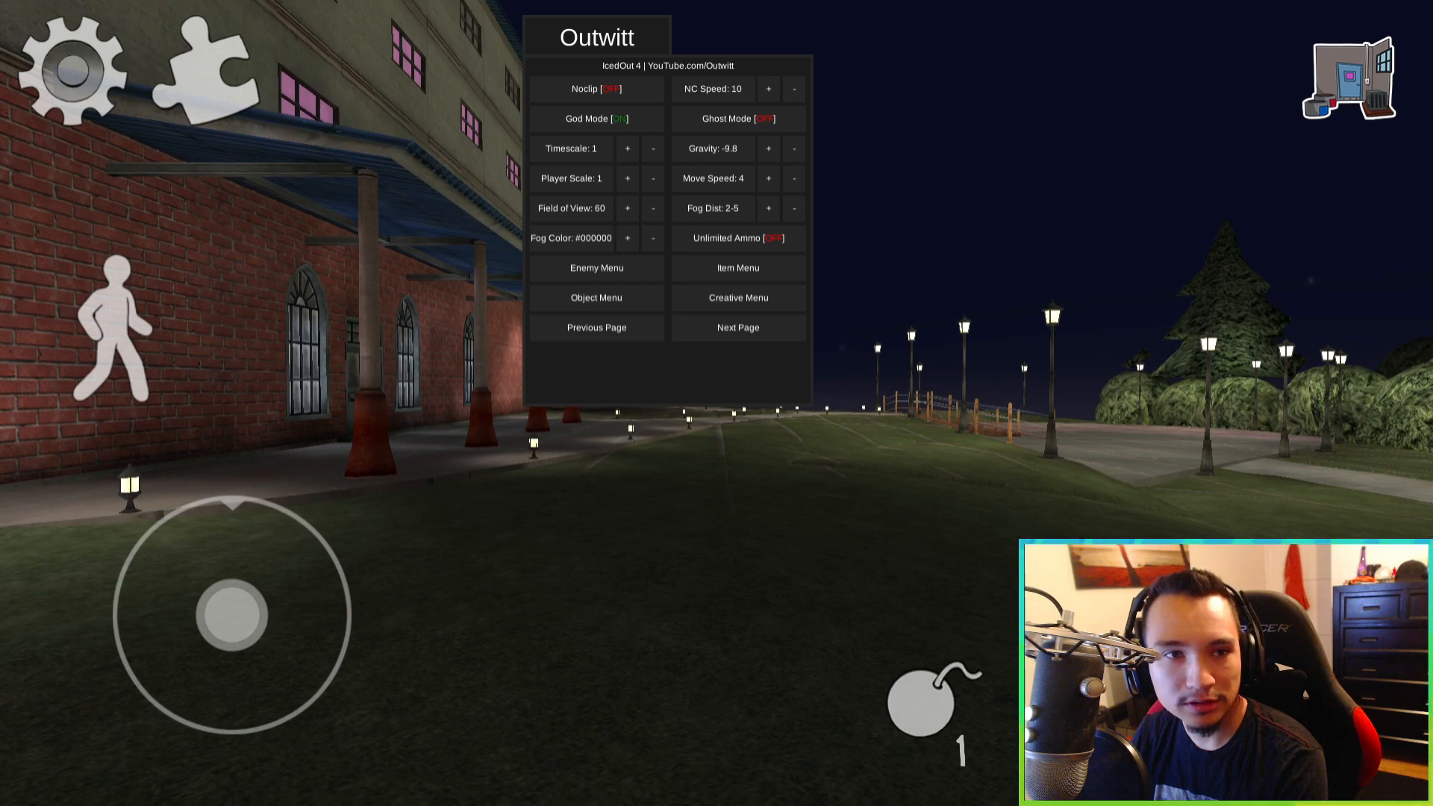
Step: Enable Drive Rod's Van in the NPC Menu and go back to the main cheat page
click(737, 327)
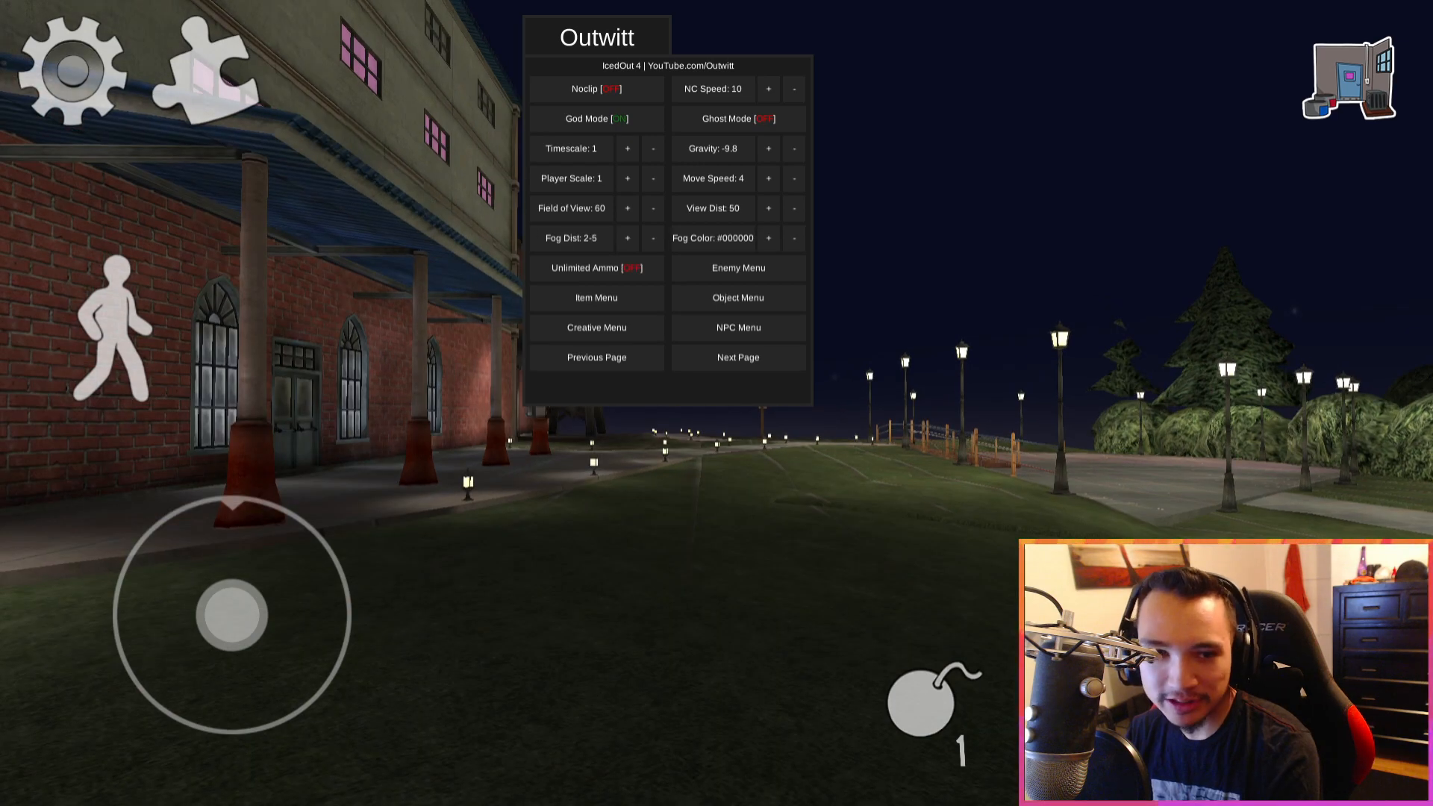
click(737, 327)
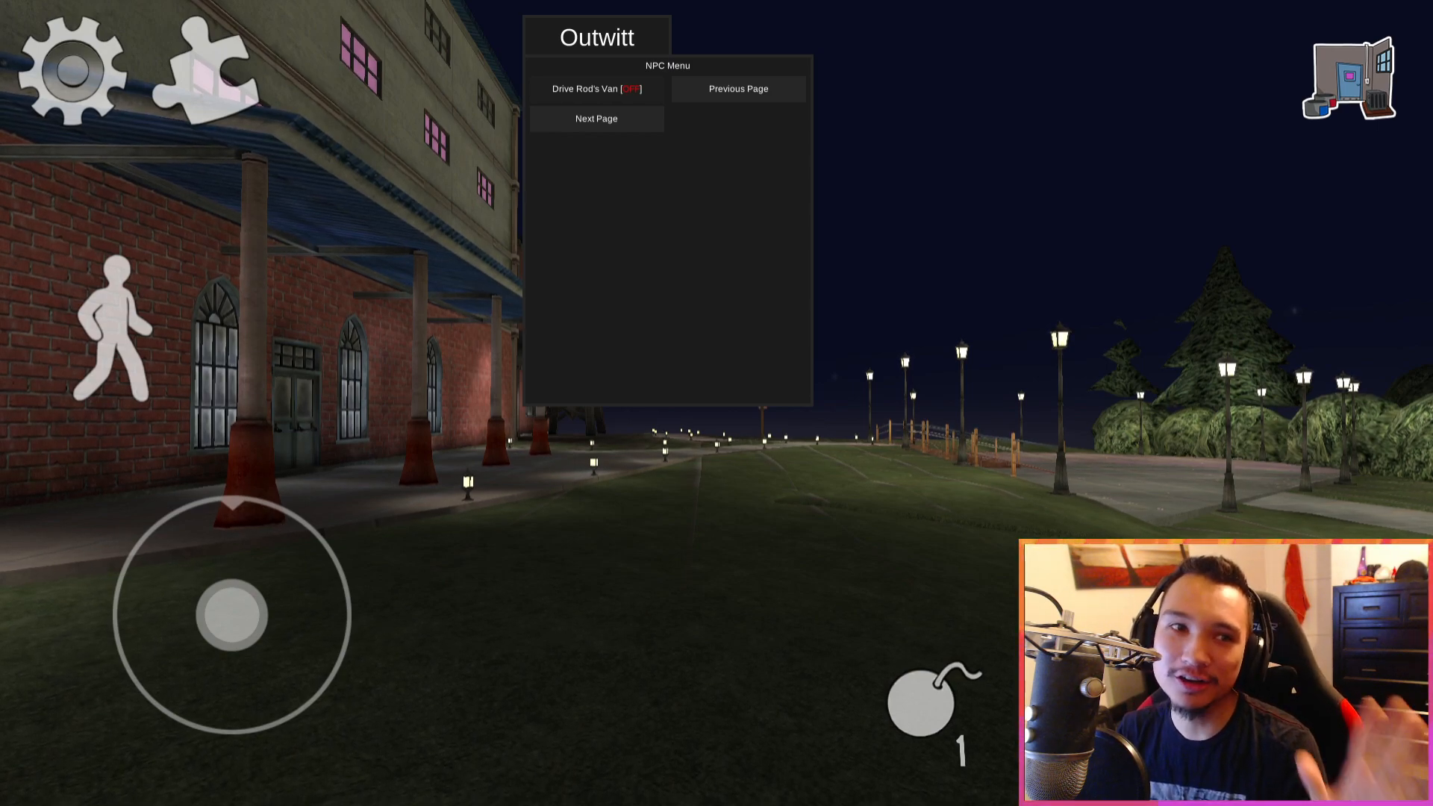
click(596, 89)
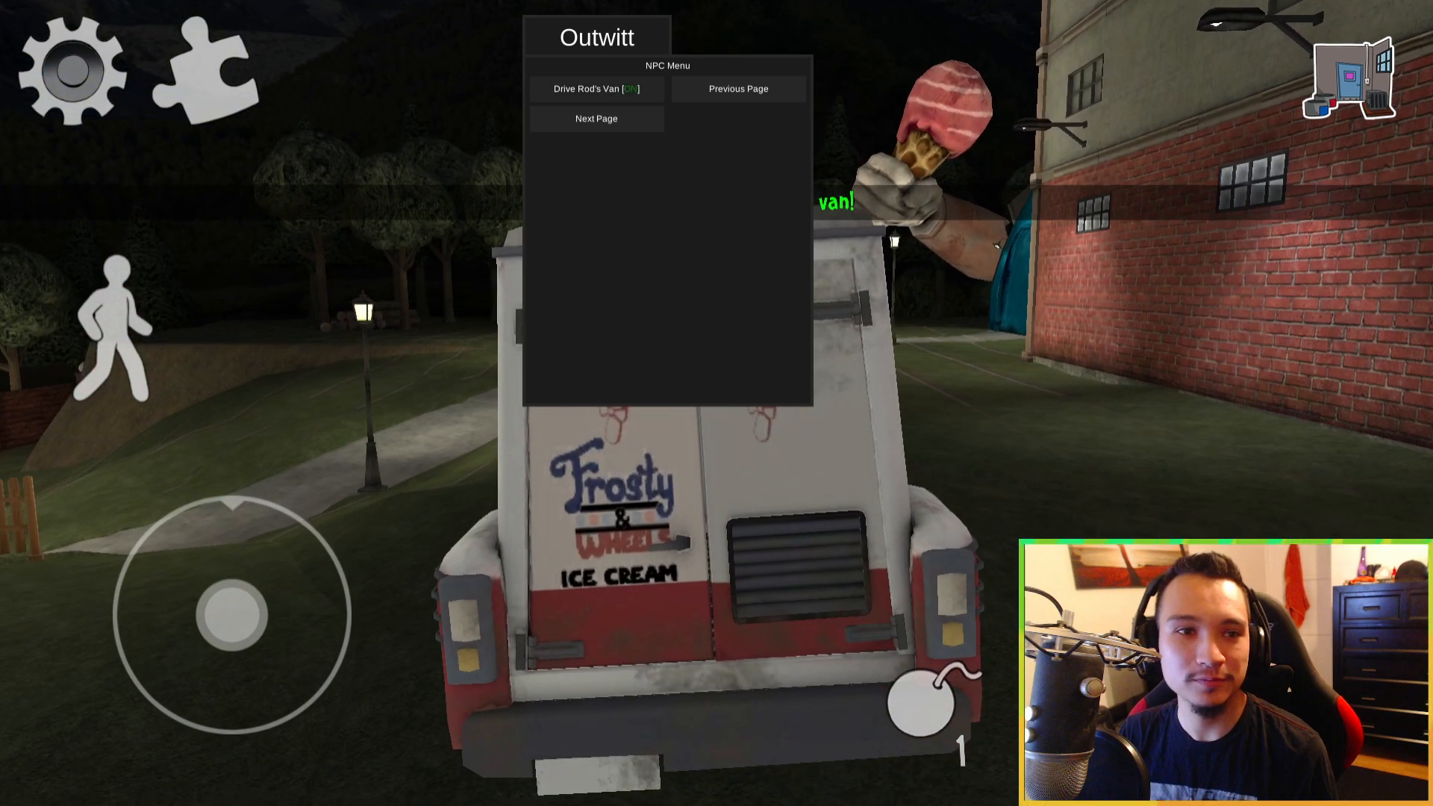
click(596, 89)
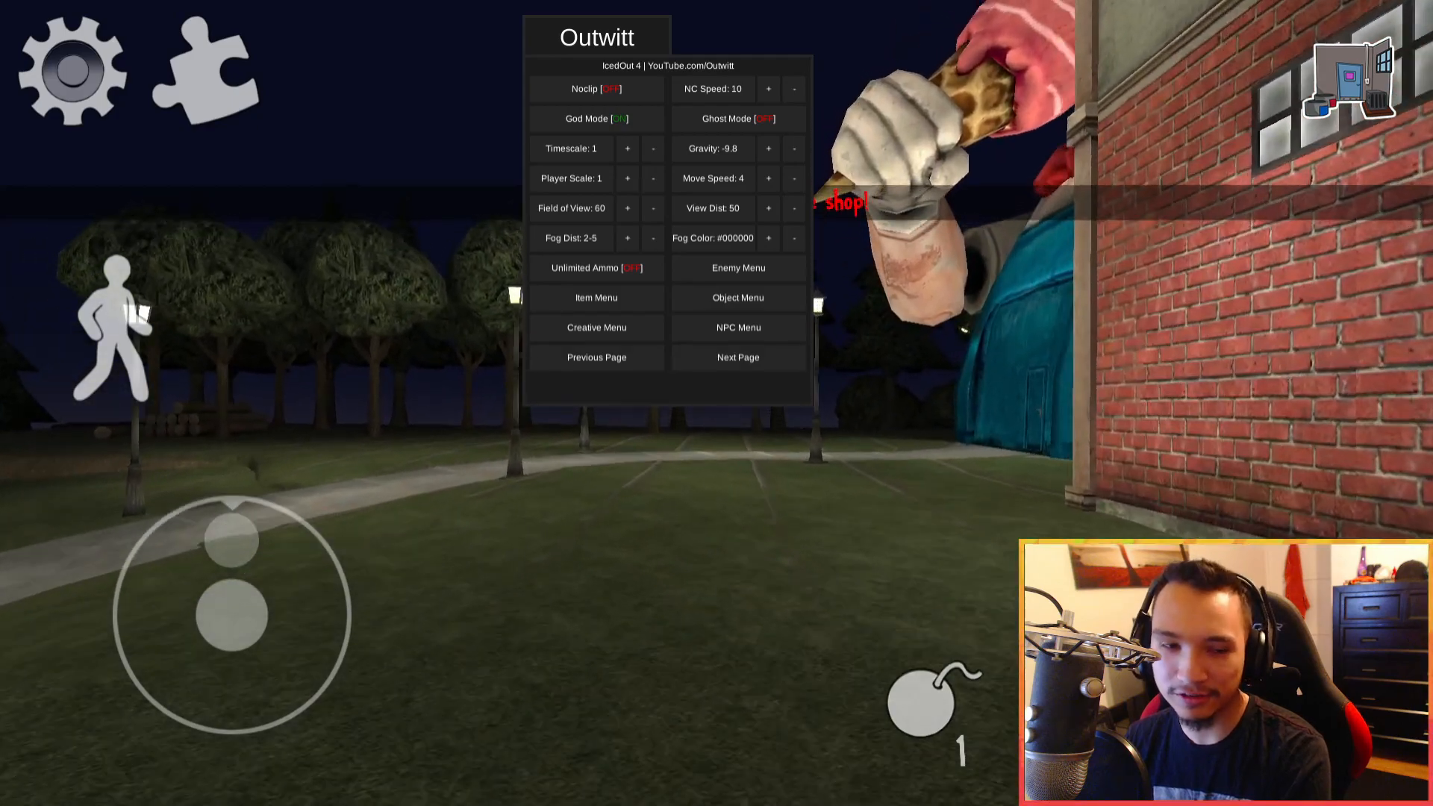
Step: Peek at the Enemy Menu, then turn Drive Rod's Van off in the NPC Menu
click(736, 268)
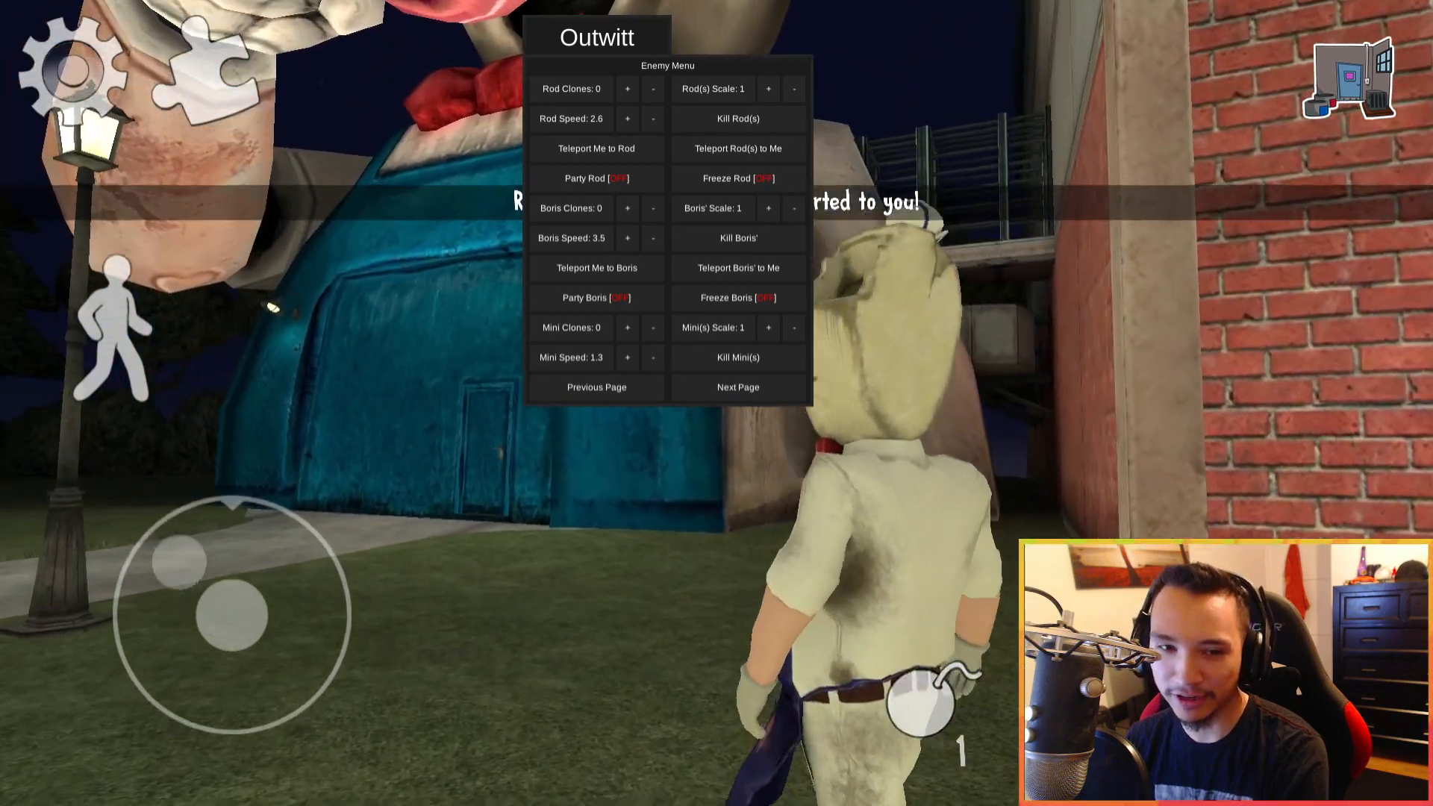
click(596, 387)
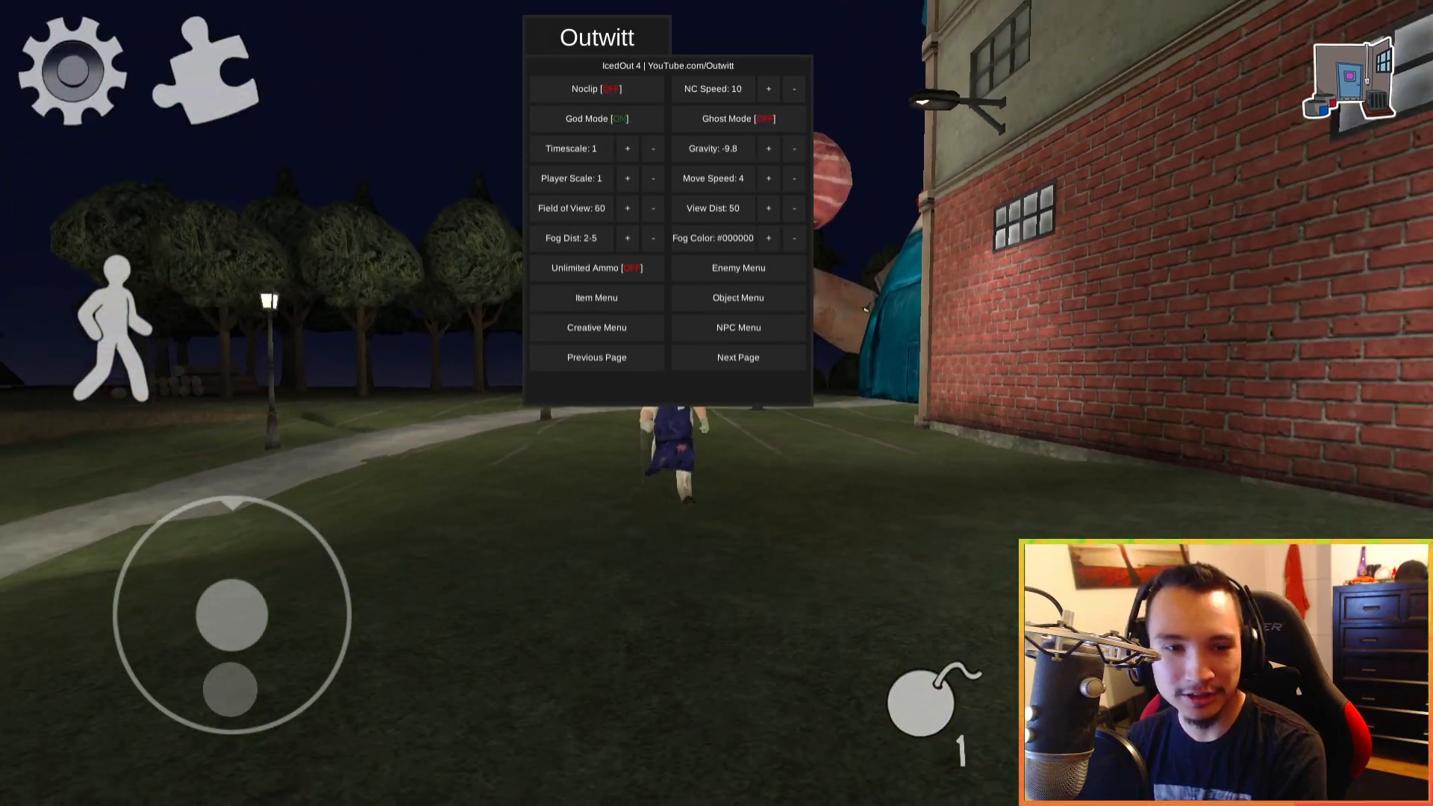
click(737, 327)
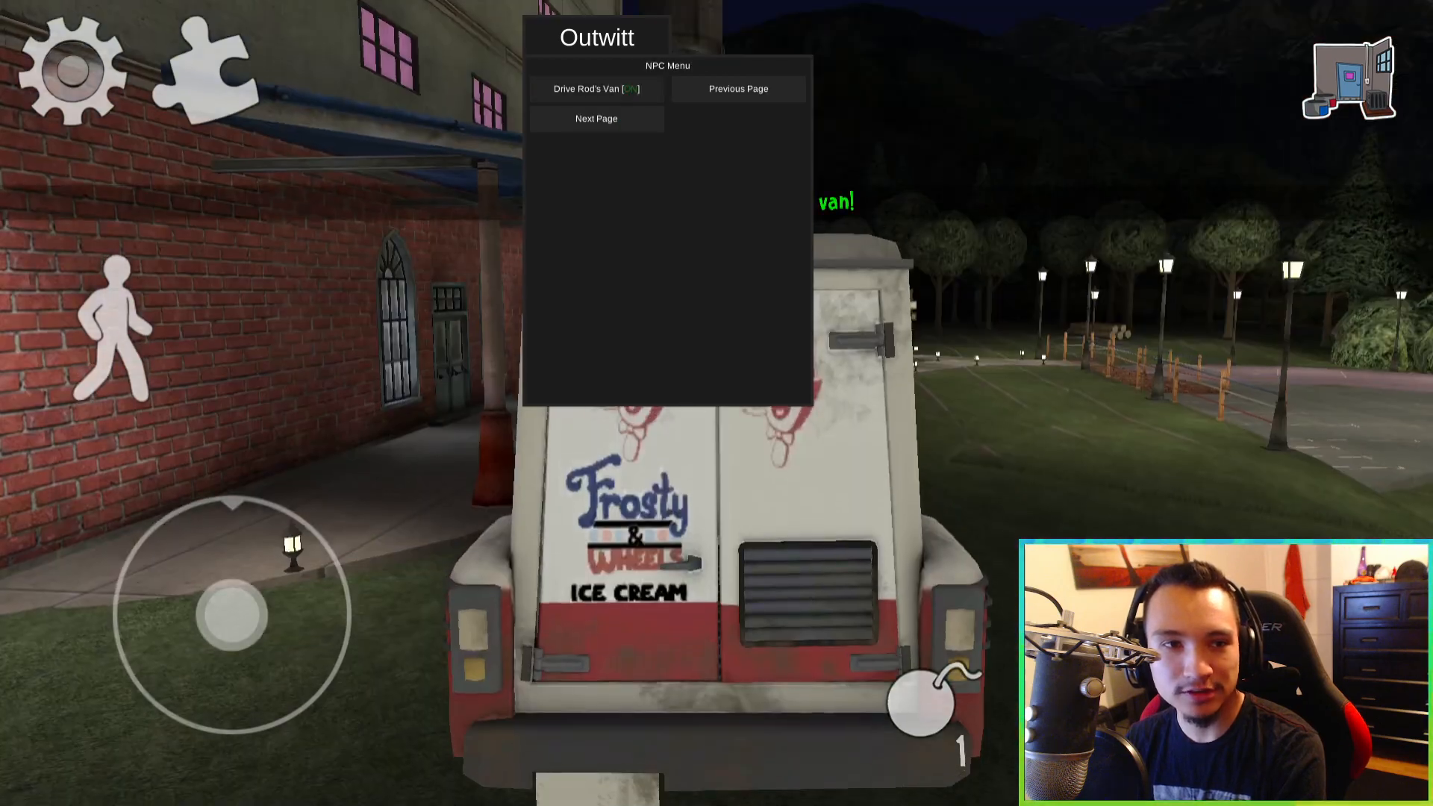
click(595, 89)
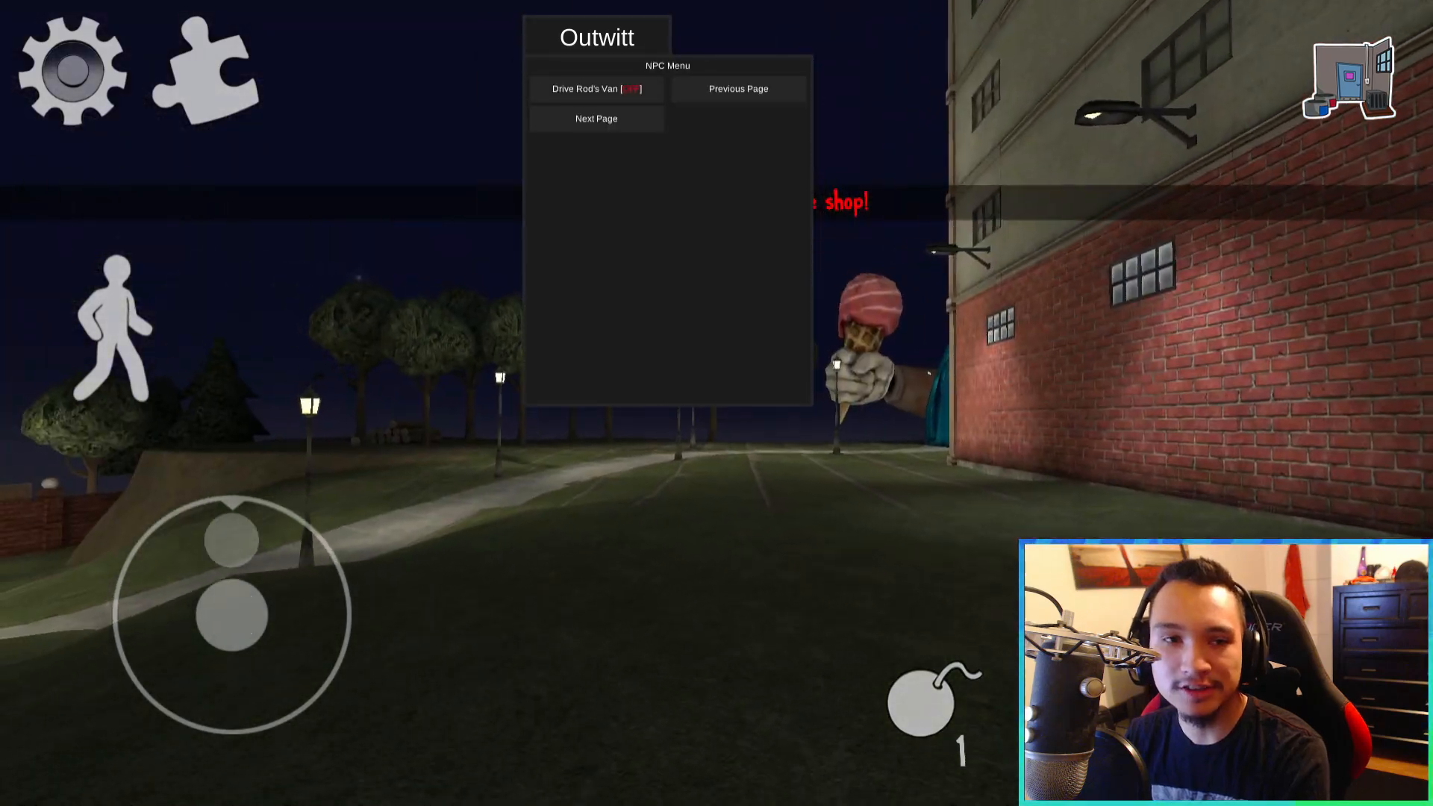
Step: Visit the Enemy Menu, raise Move Speed, and re-enable Drive Rod's Van in the NPC Menu
click(595, 118)
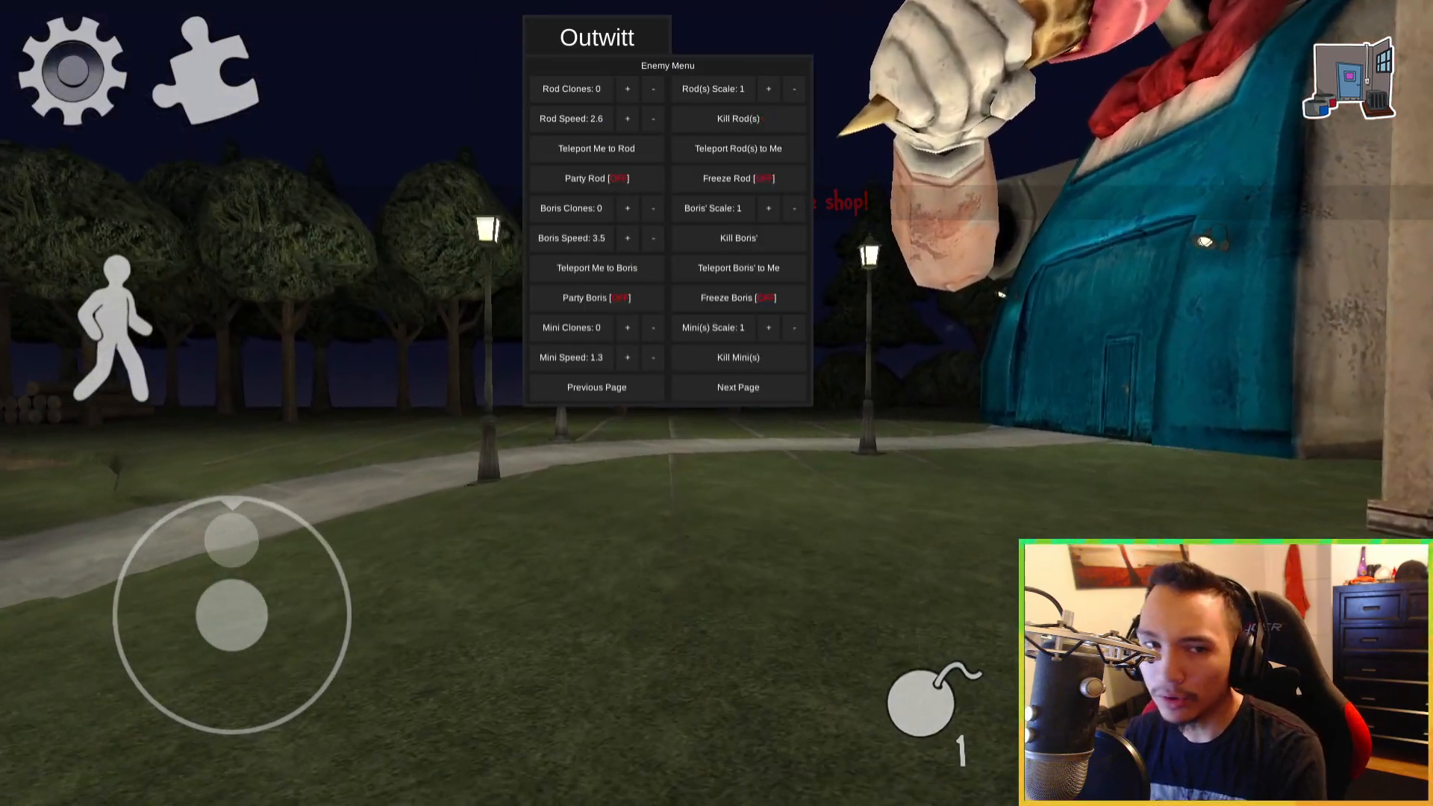
click(596, 387)
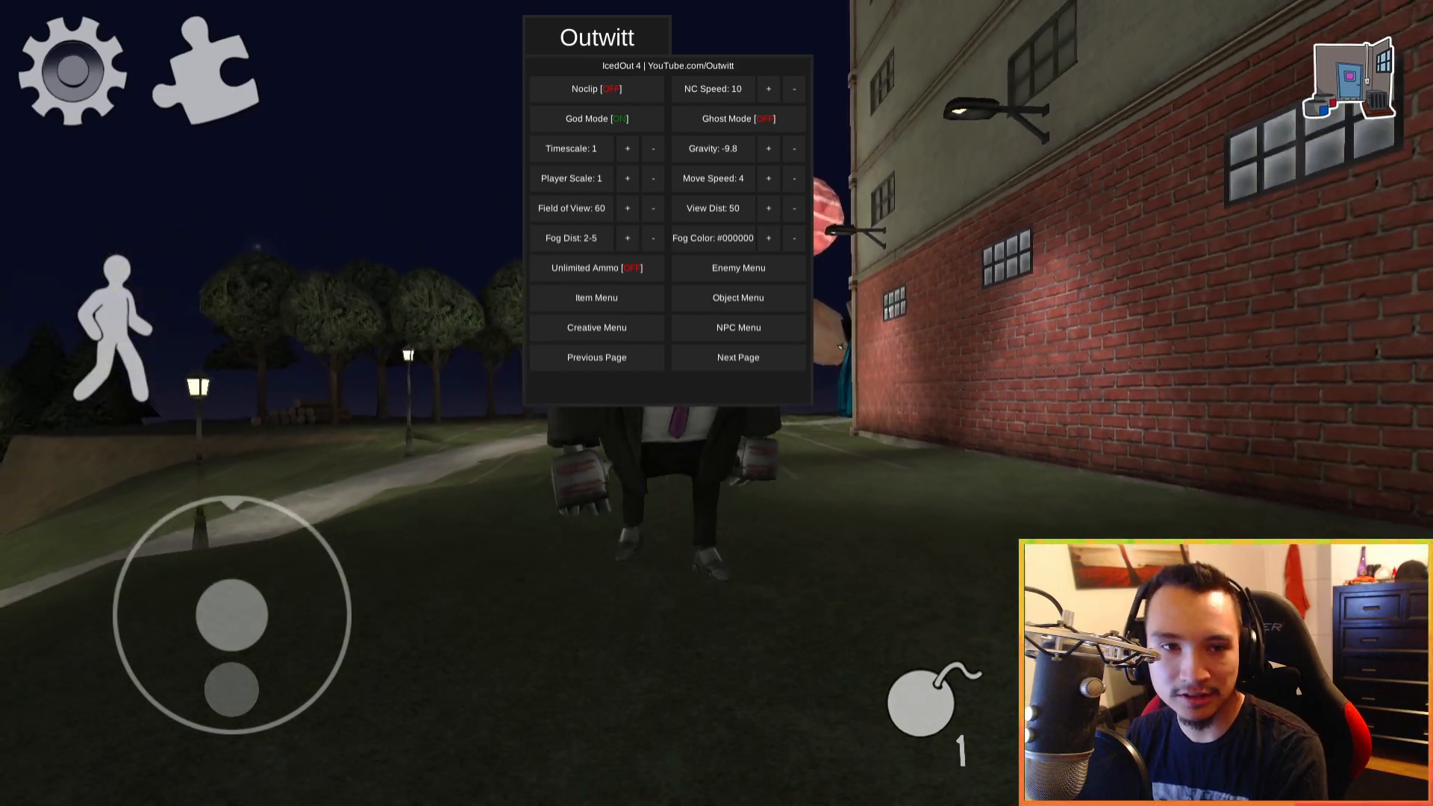
click(768, 179)
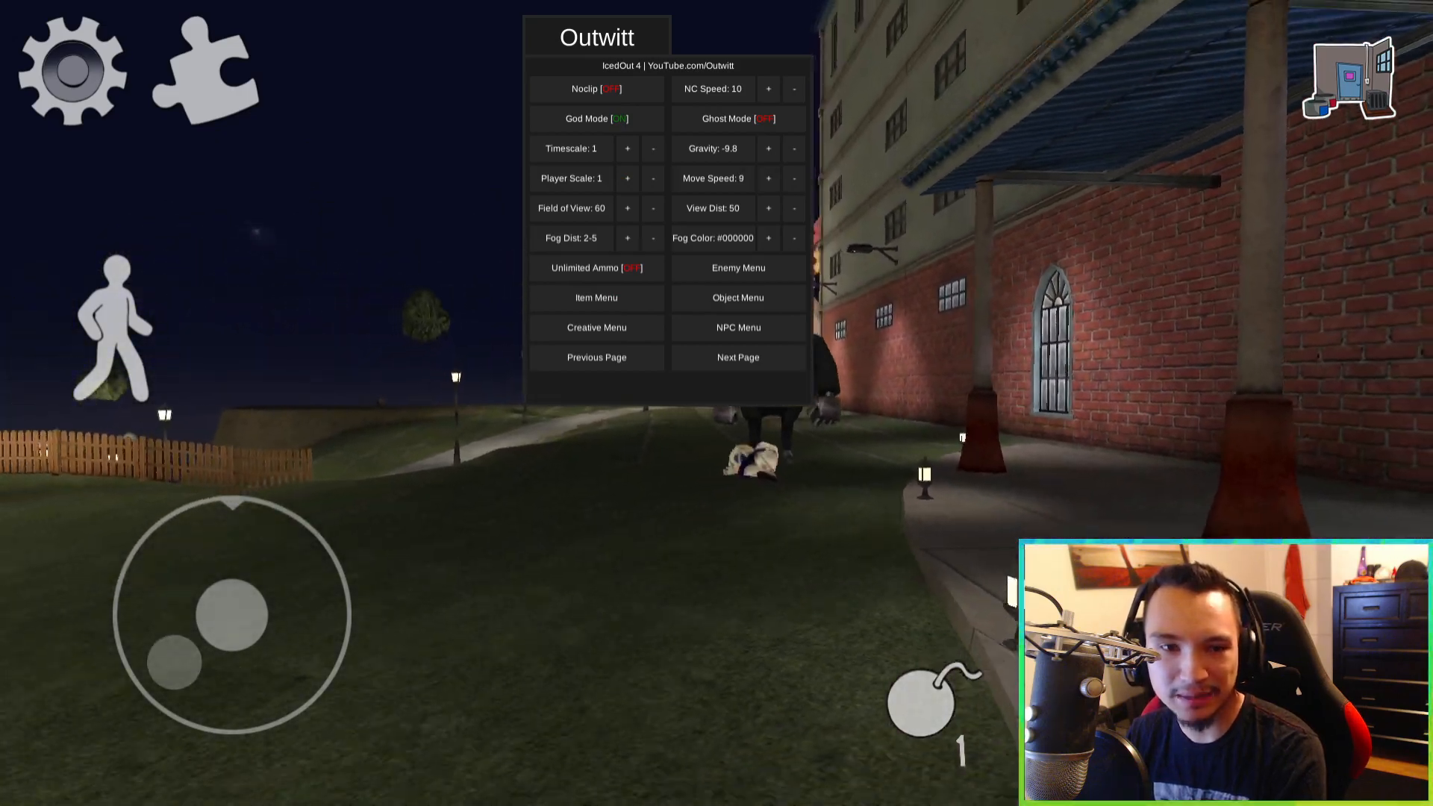
click(737, 327)
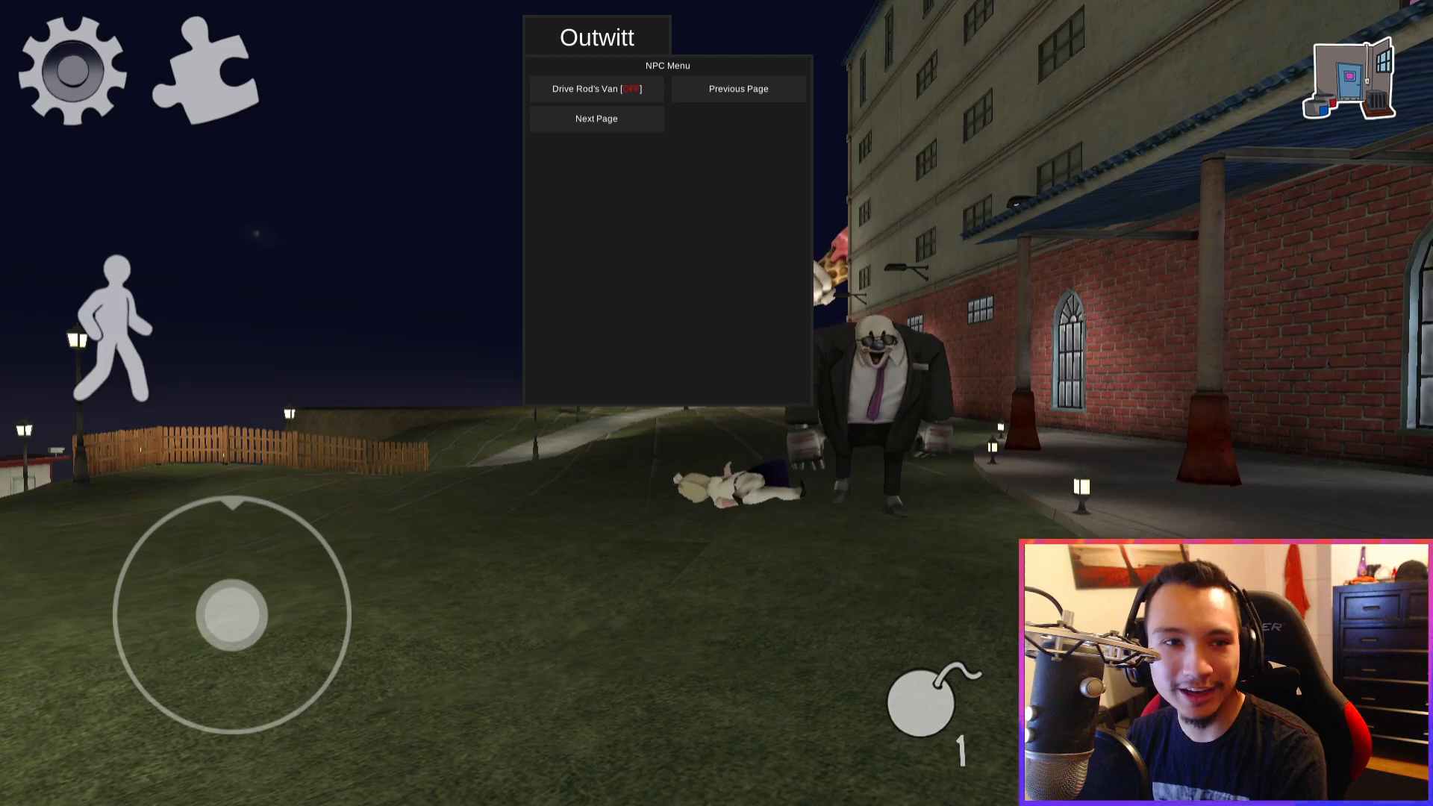
click(595, 89)
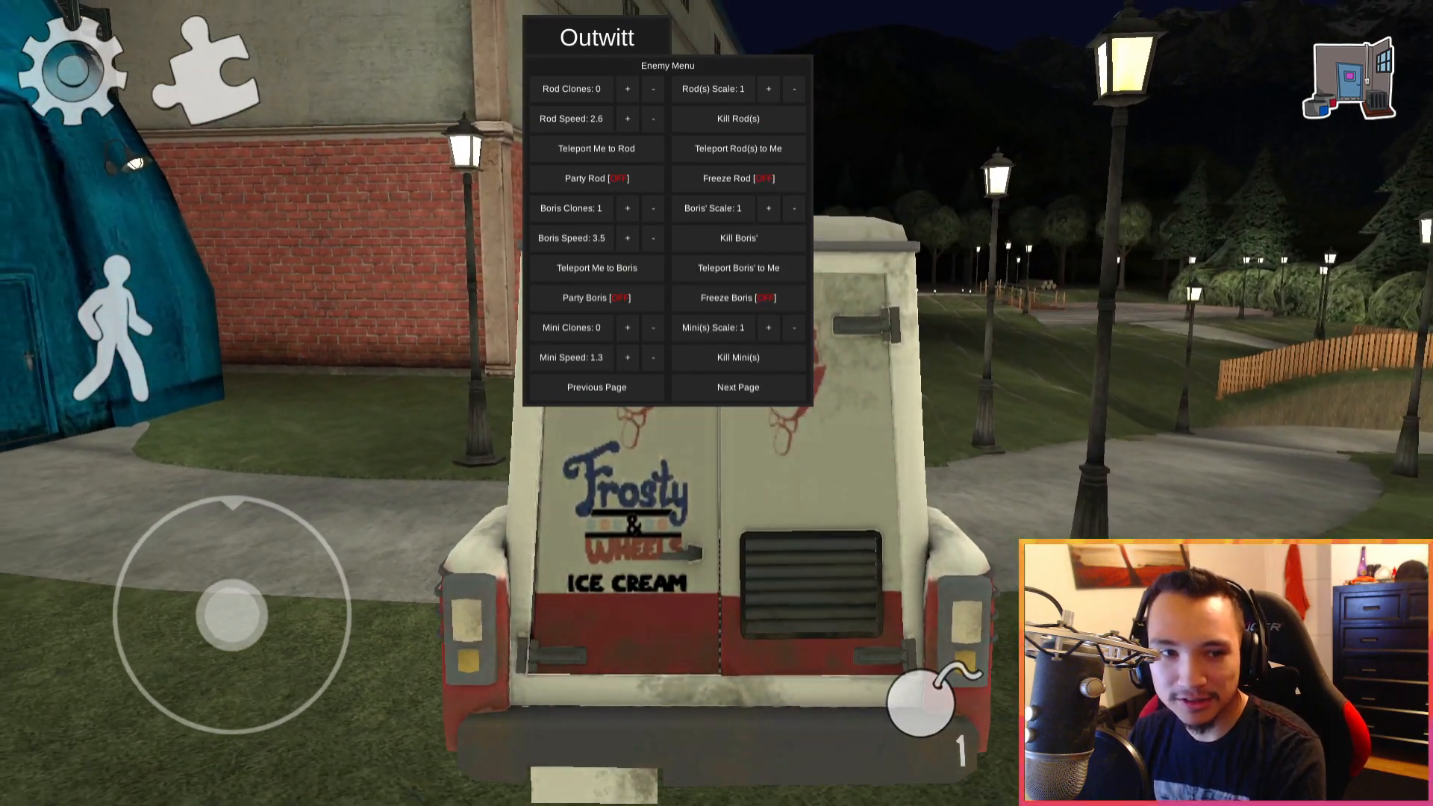
Step: Open the Outwitt Object Menu with RodVan selected as the object
click(596, 37)
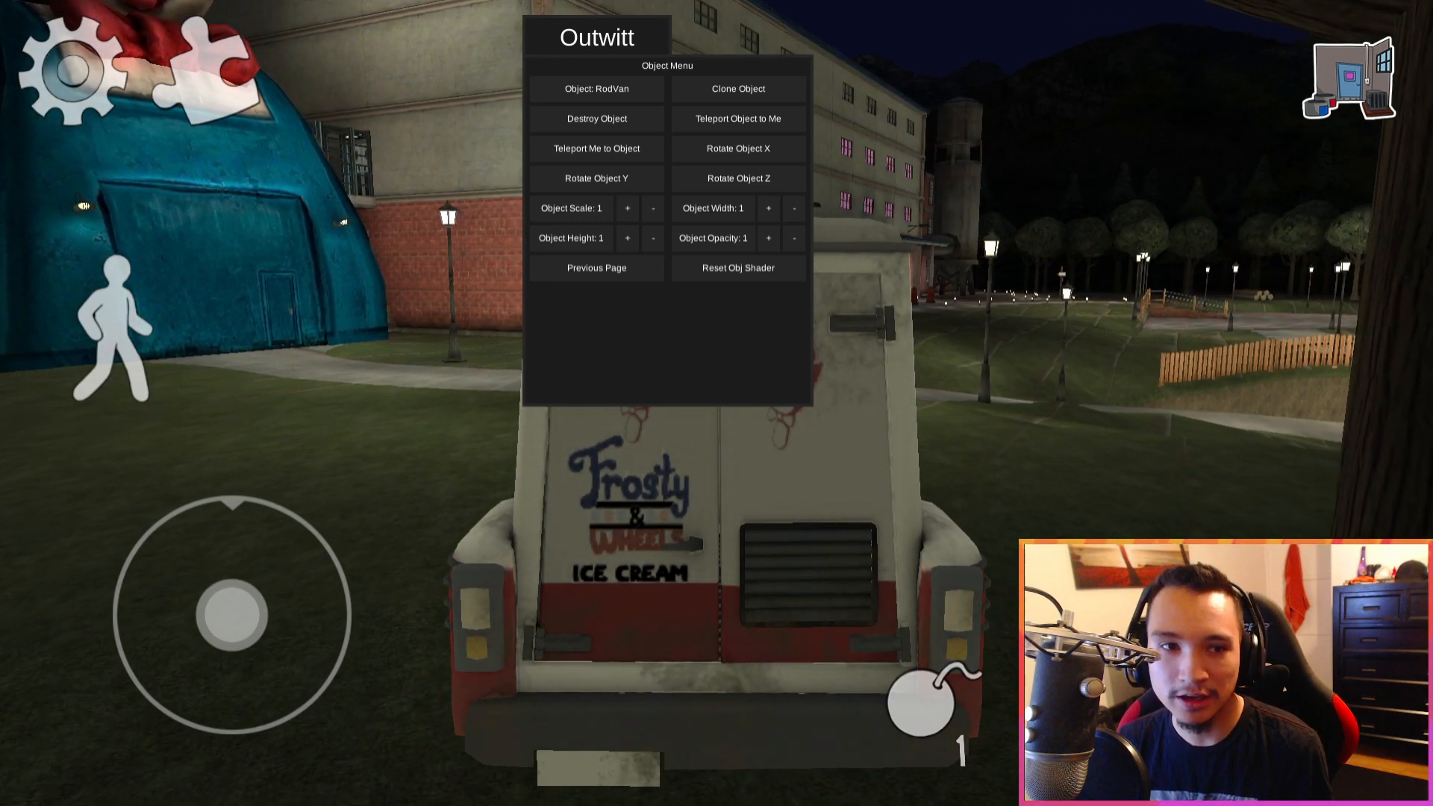
Step: Lower Object Scale until the van's scale, width and height read 0.5
click(654, 207)
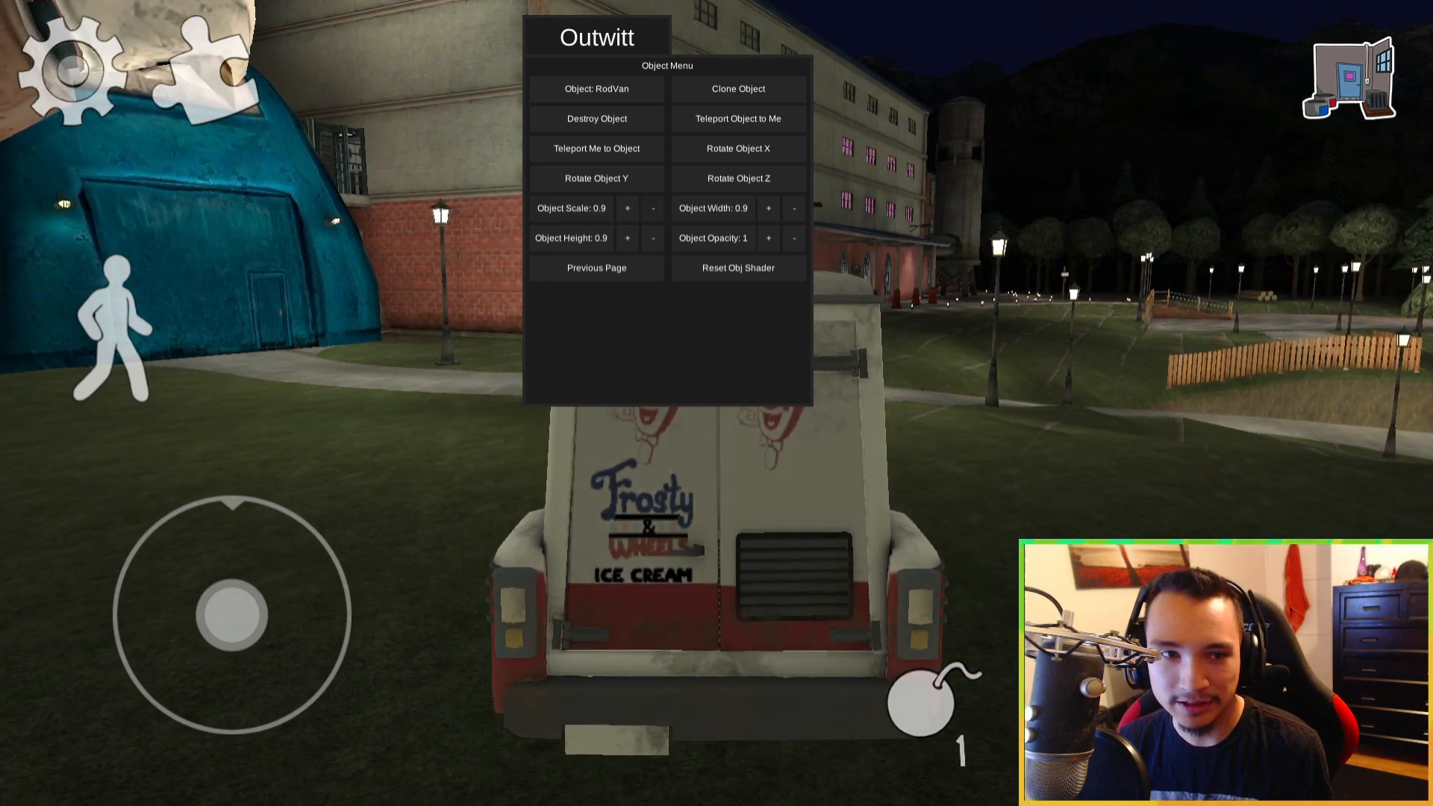
click(653, 207)
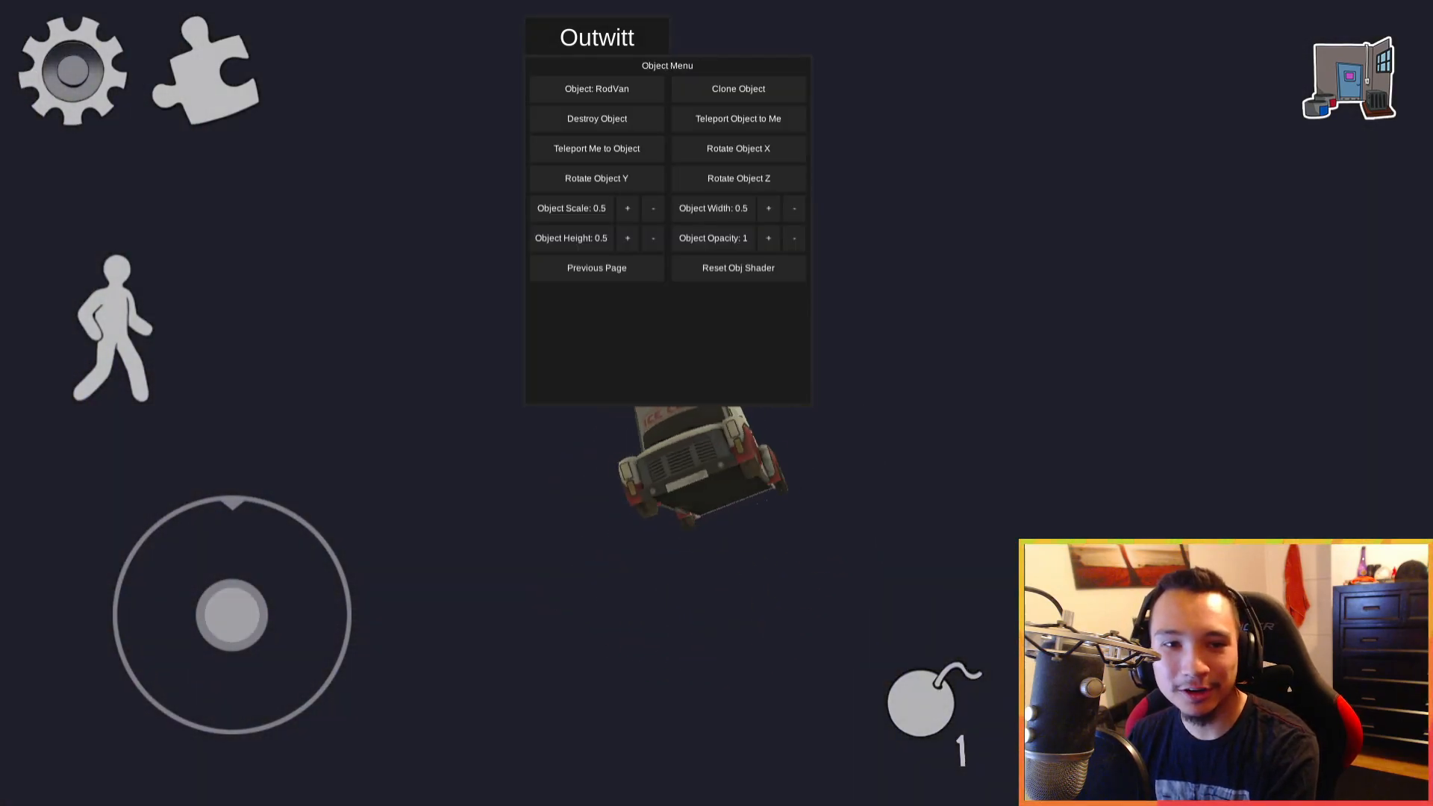
Step: Reset the van's Object Scale to 1, set opacity to 0.2, and return to the main cheats
click(627, 207)
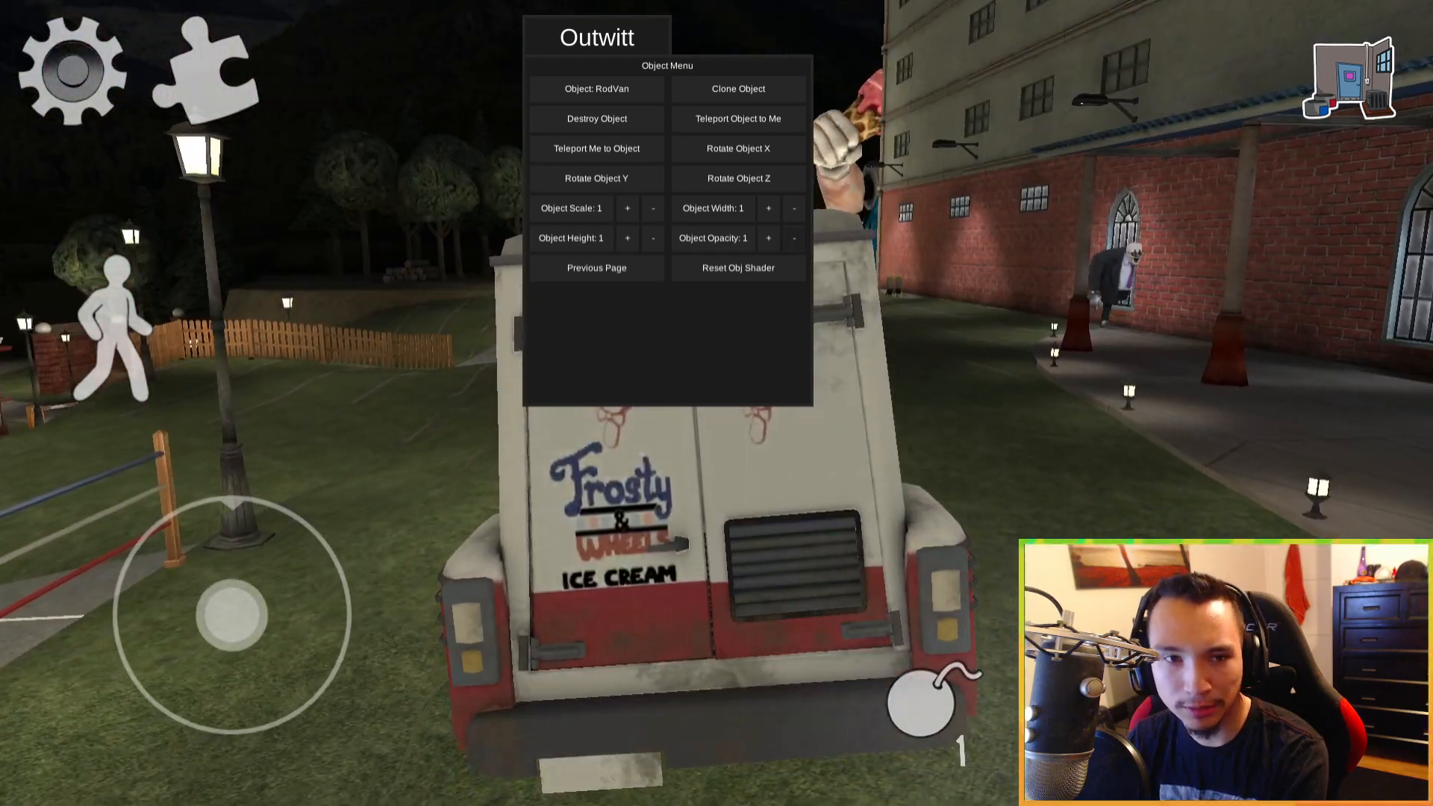
click(793, 239)
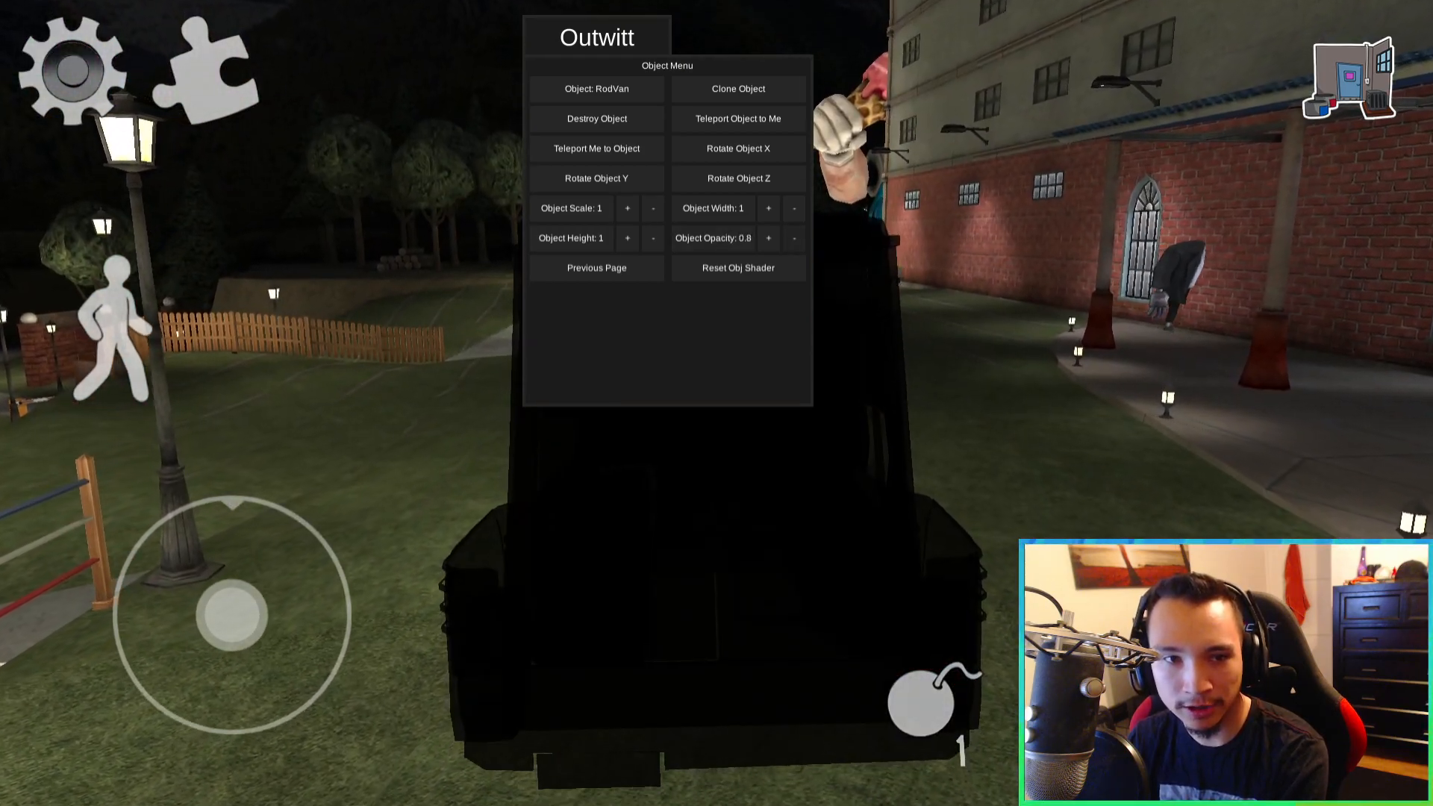
click(794, 237)
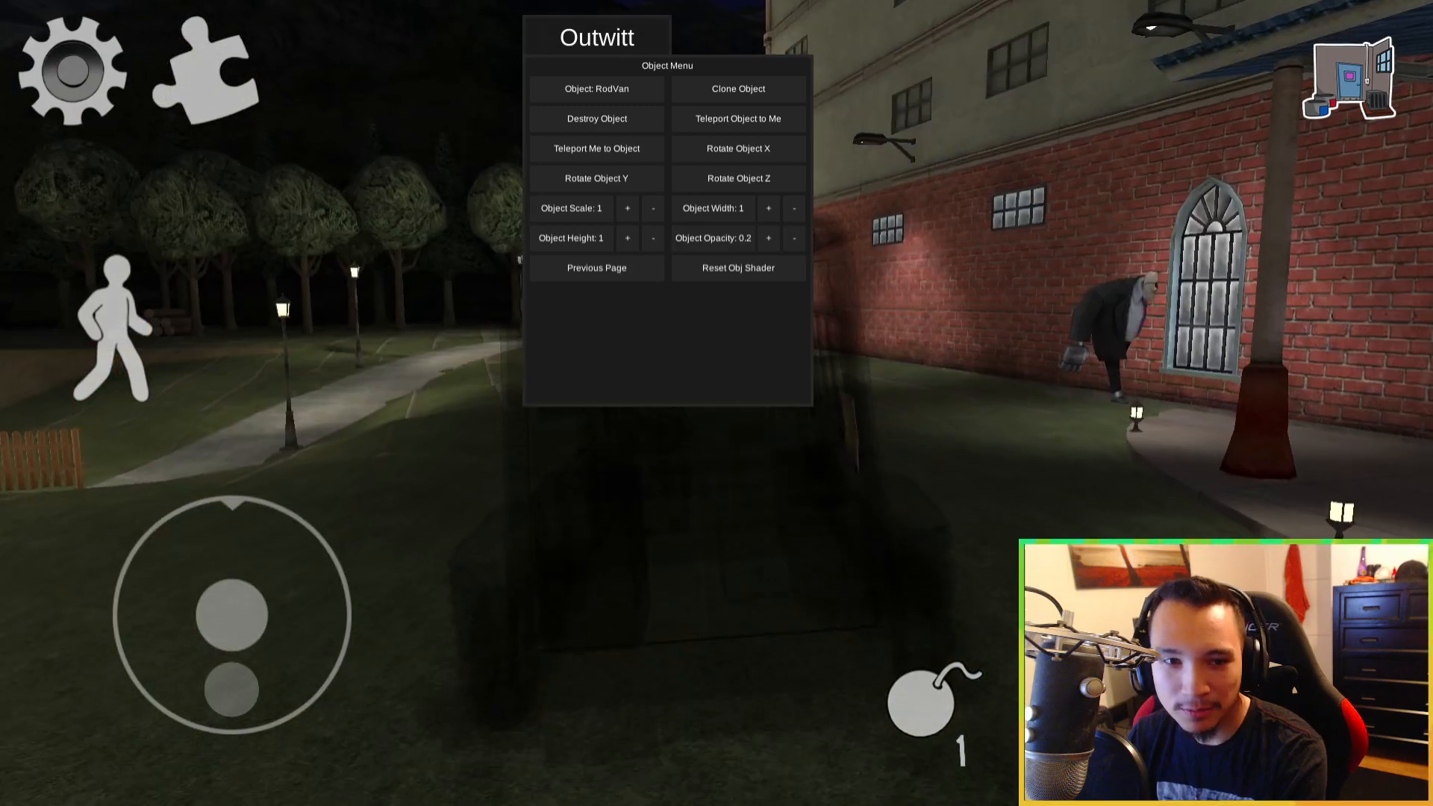
click(596, 268)
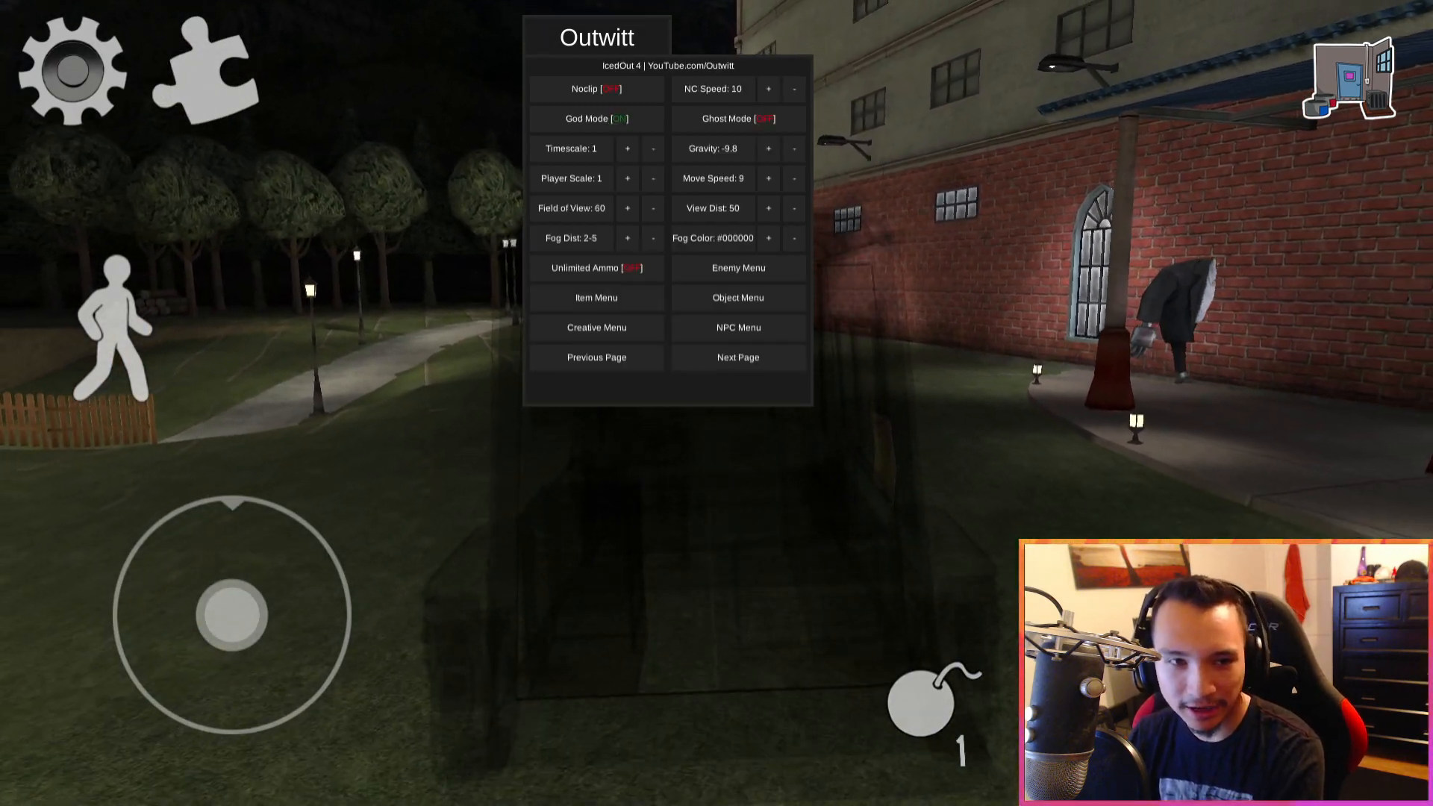
Step: Use the creative shapes and colours page to tint the see-through van green
click(595, 327)
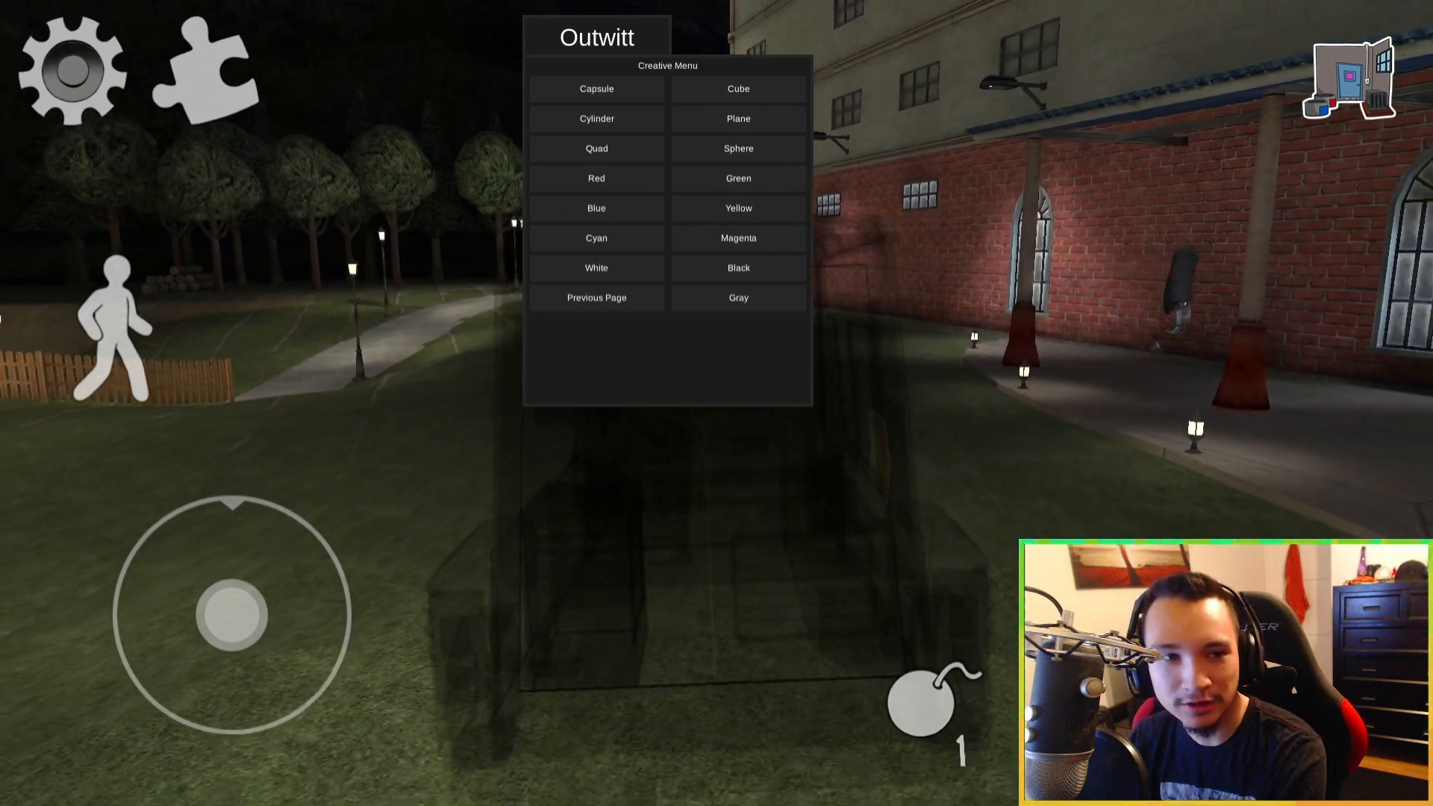
click(738, 178)
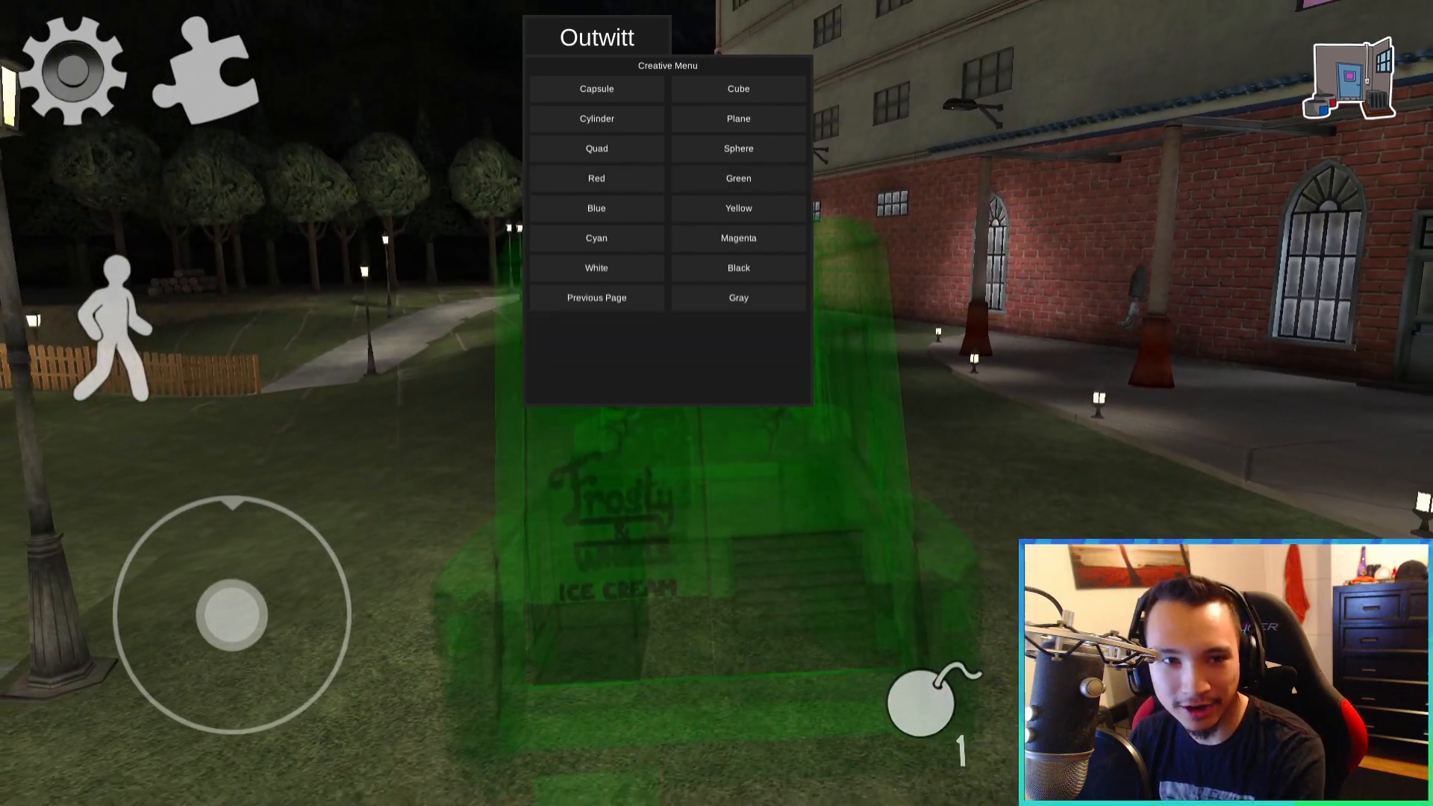
click(737, 237)
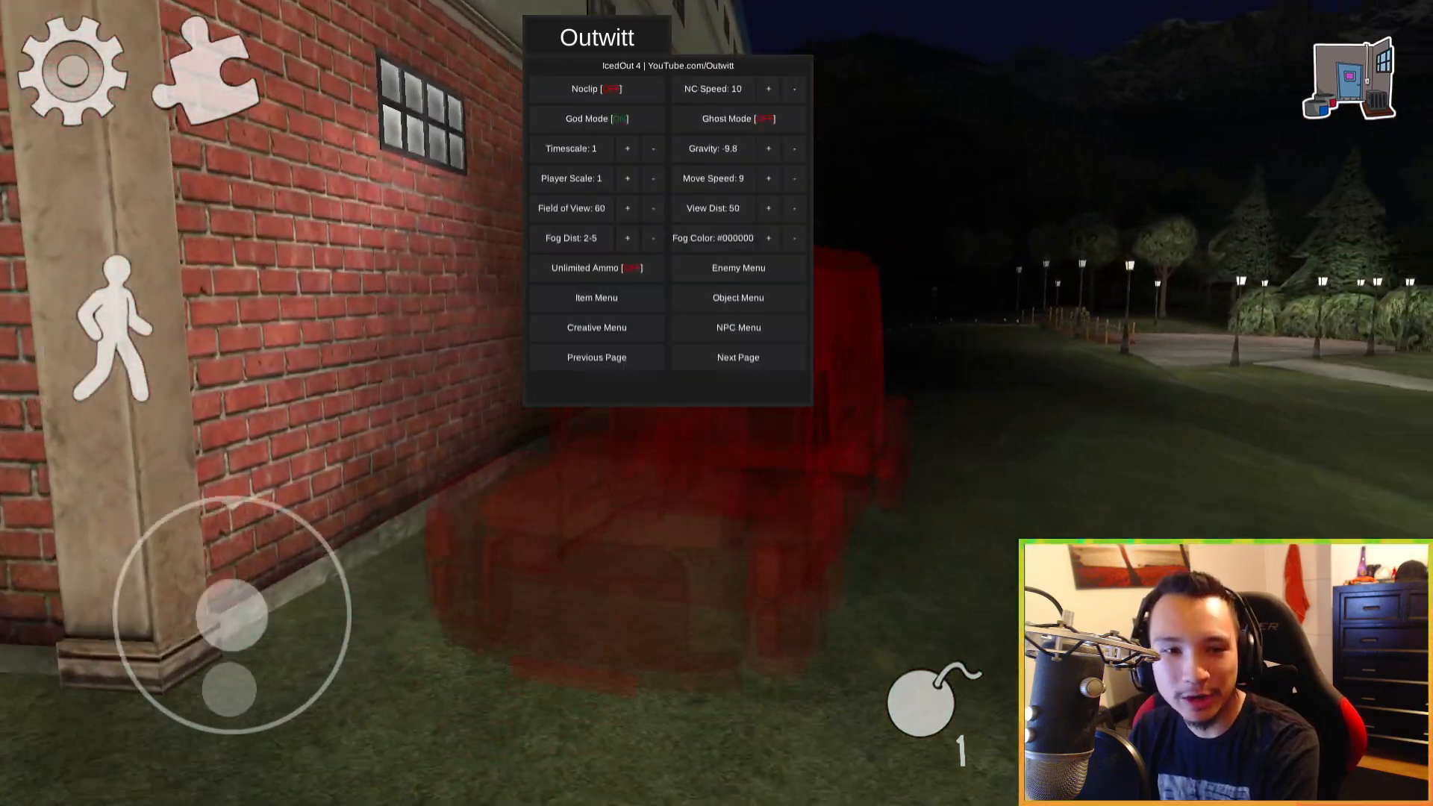
Step: Squash the van to half height, stretch it wider, reset to 1, raise opacity, reset shader
click(737, 297)
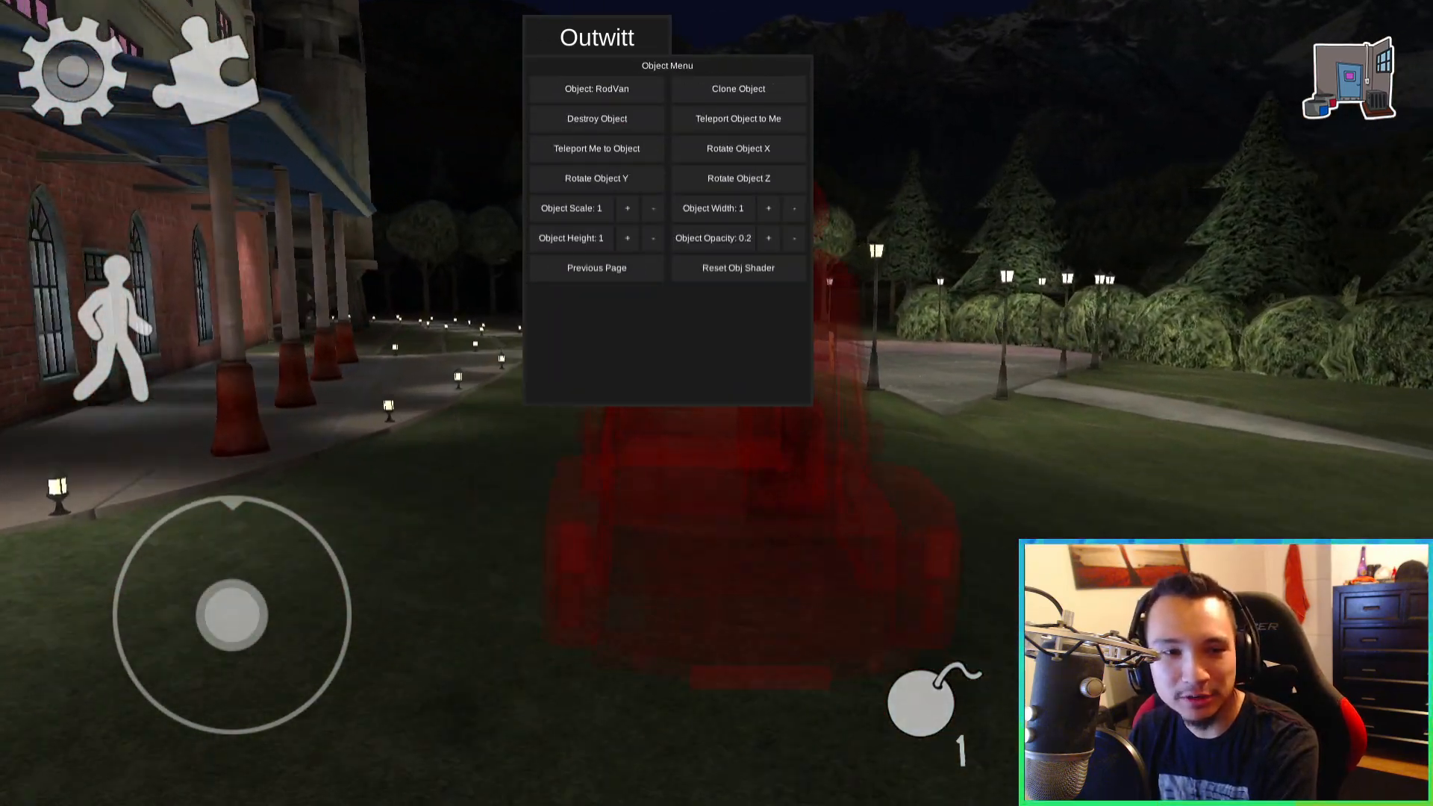
click(652, 237)
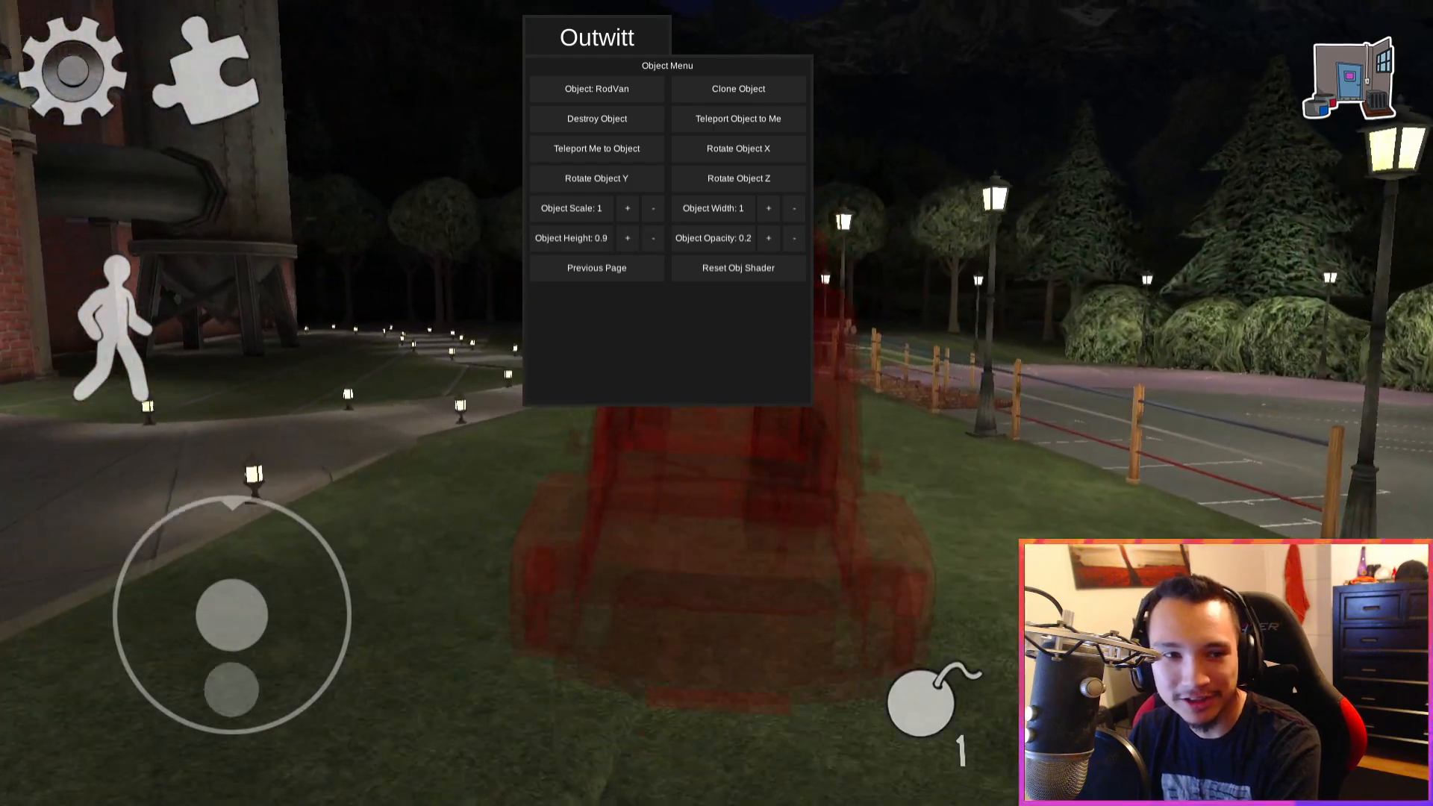
click(653, 237)
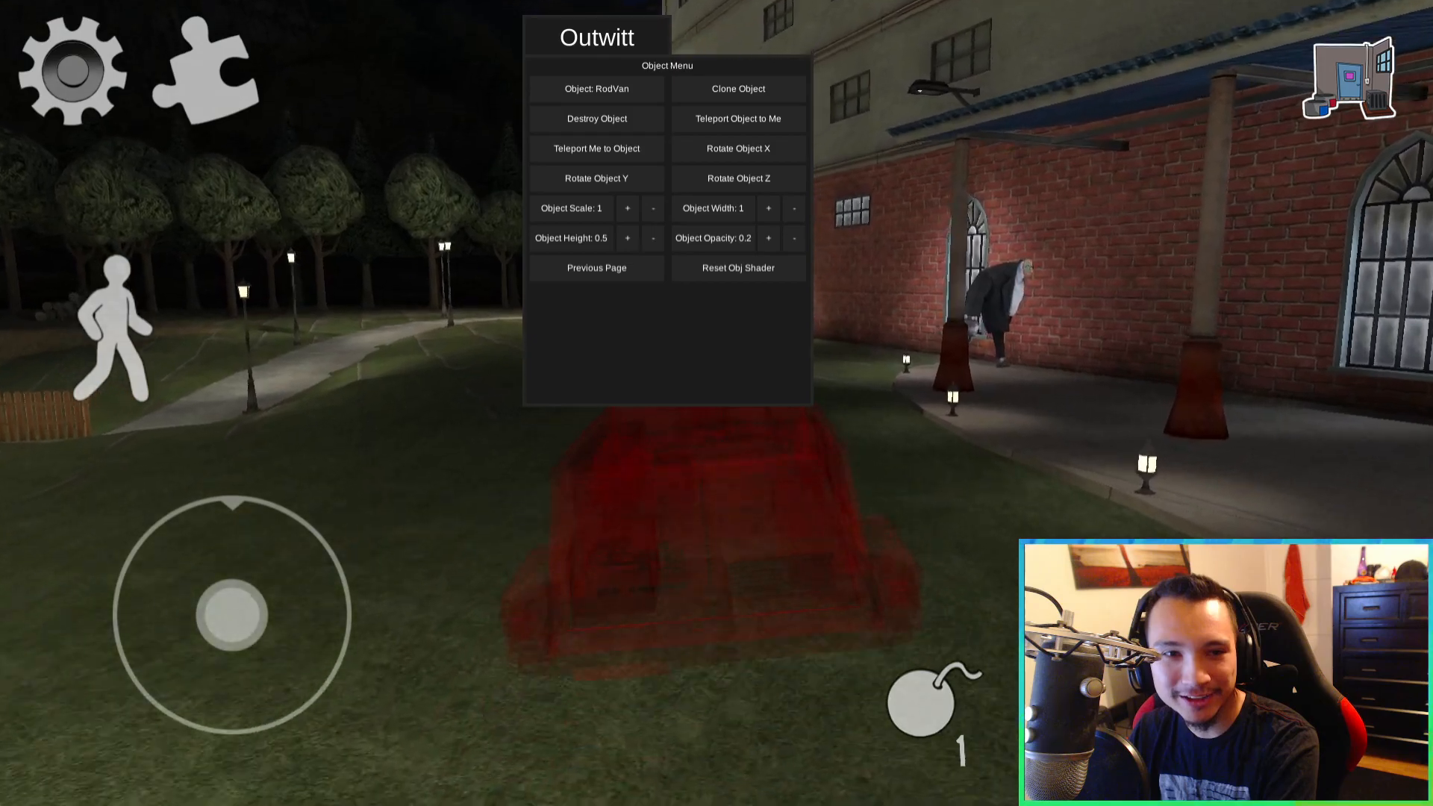
click(769, 208)
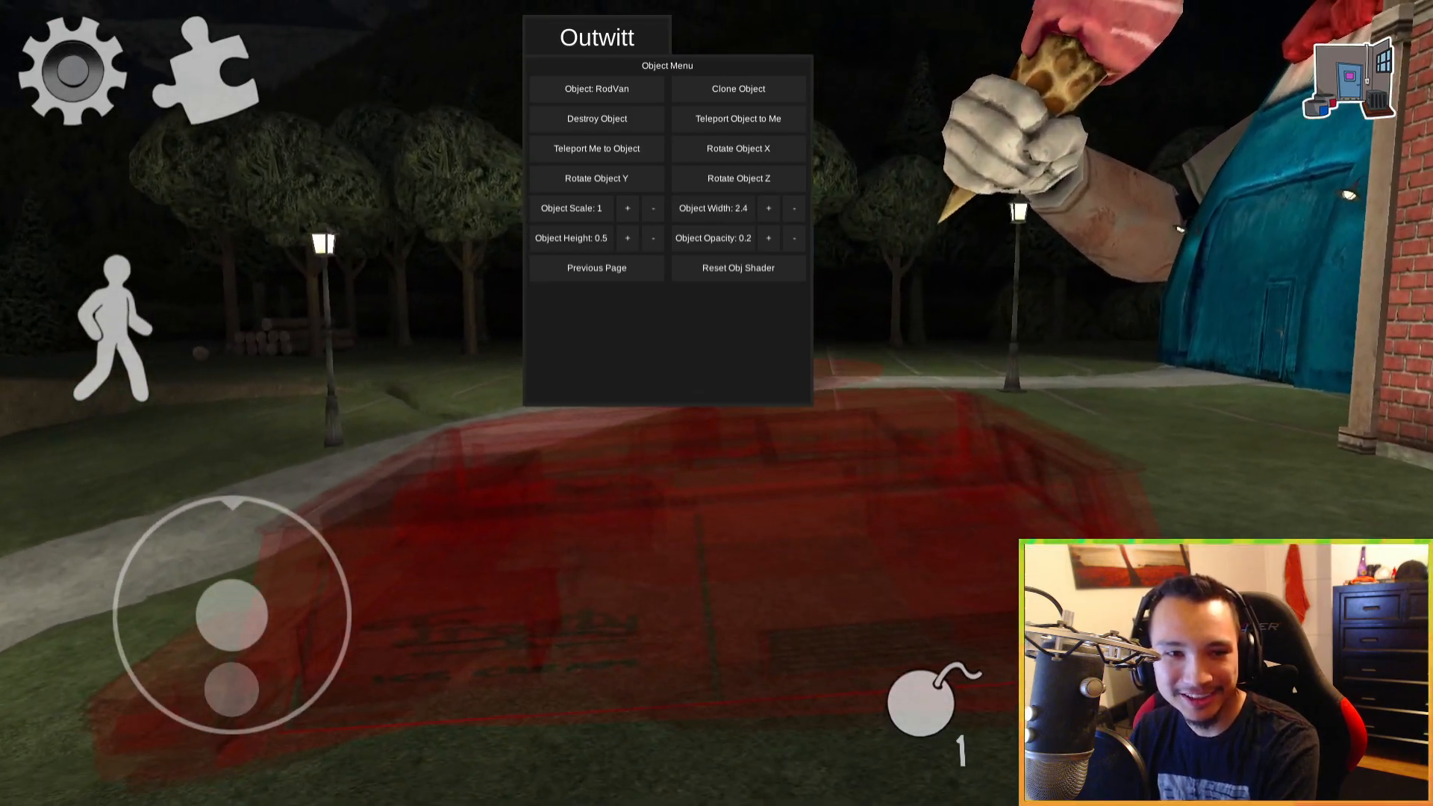
click(628, 238)
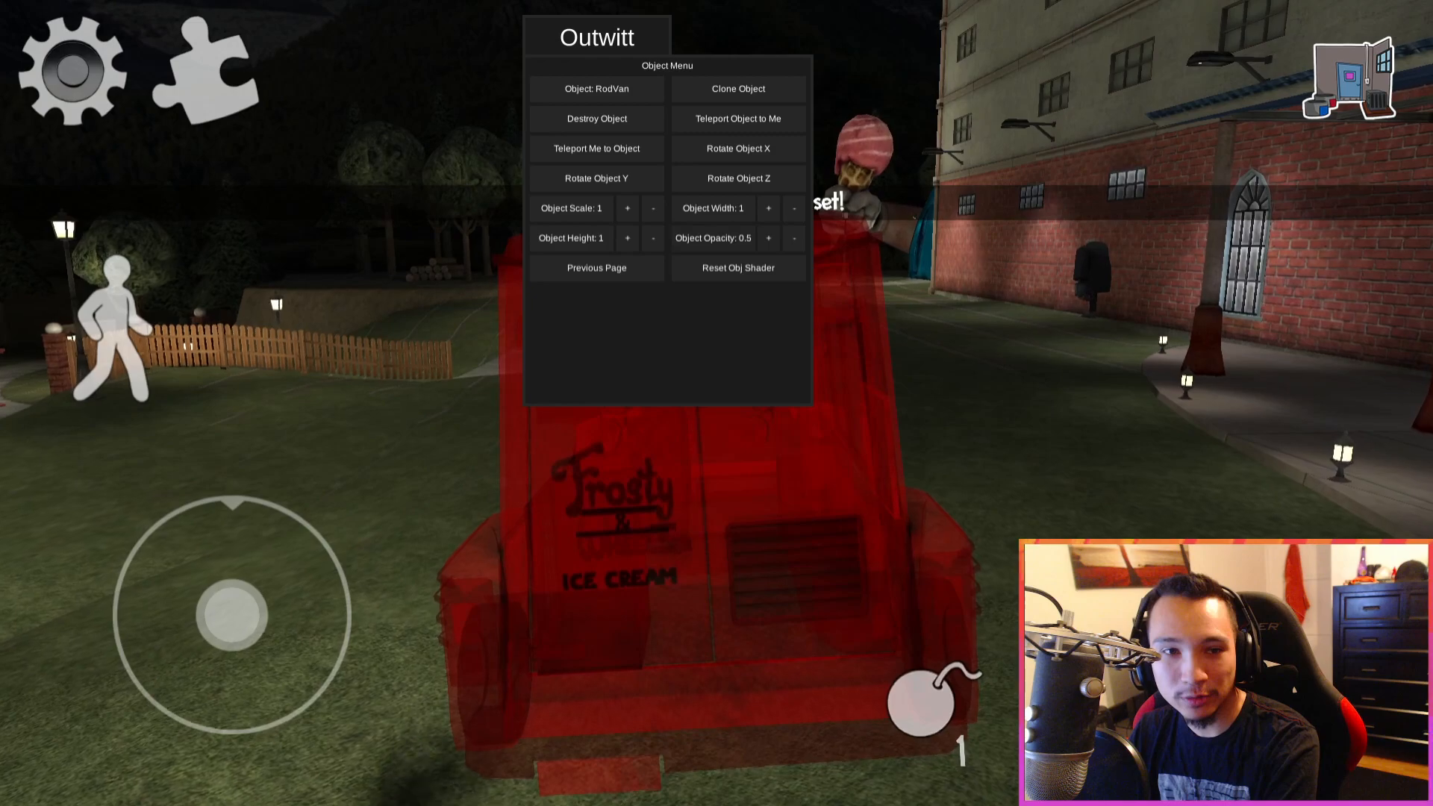
click(769, 237)
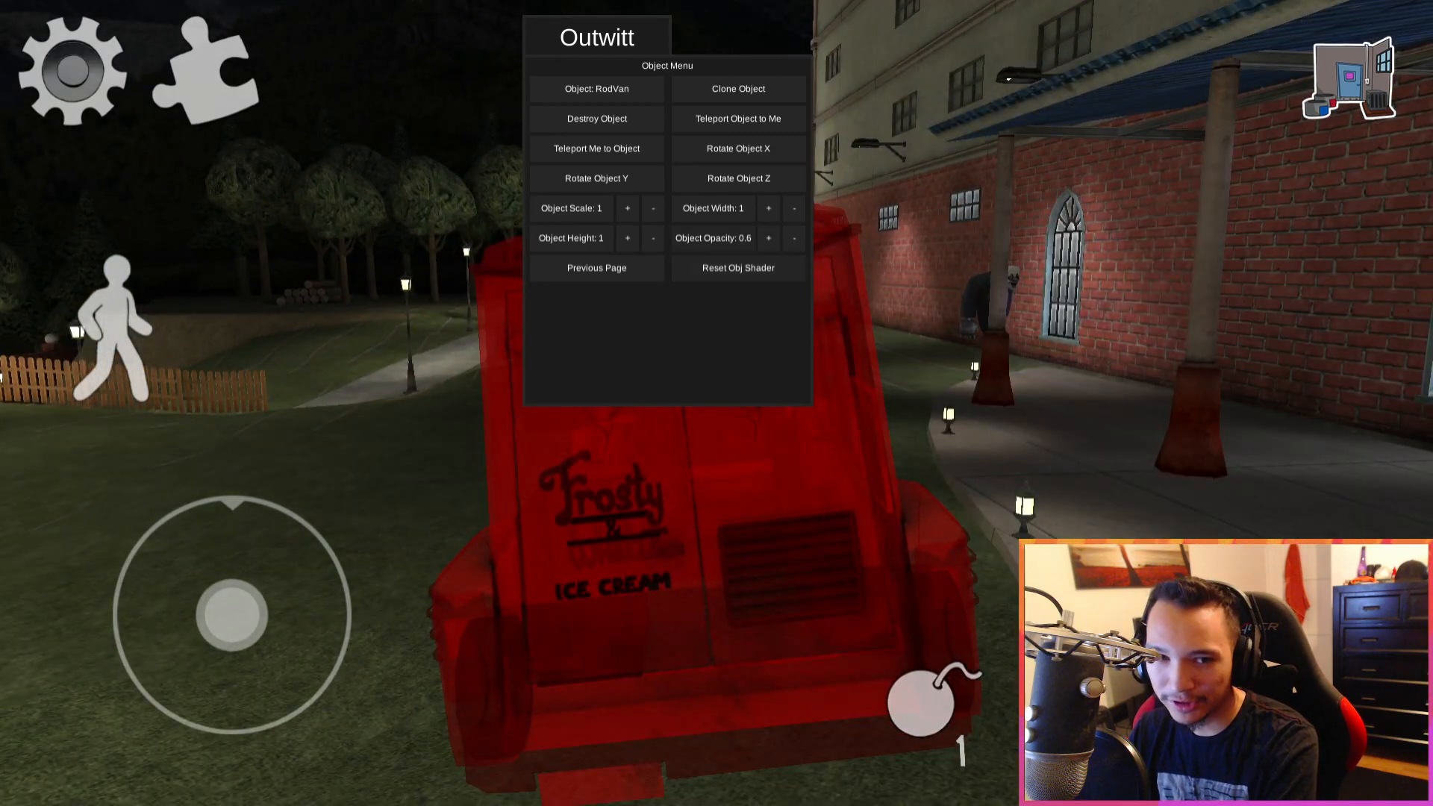
click(737, 267)
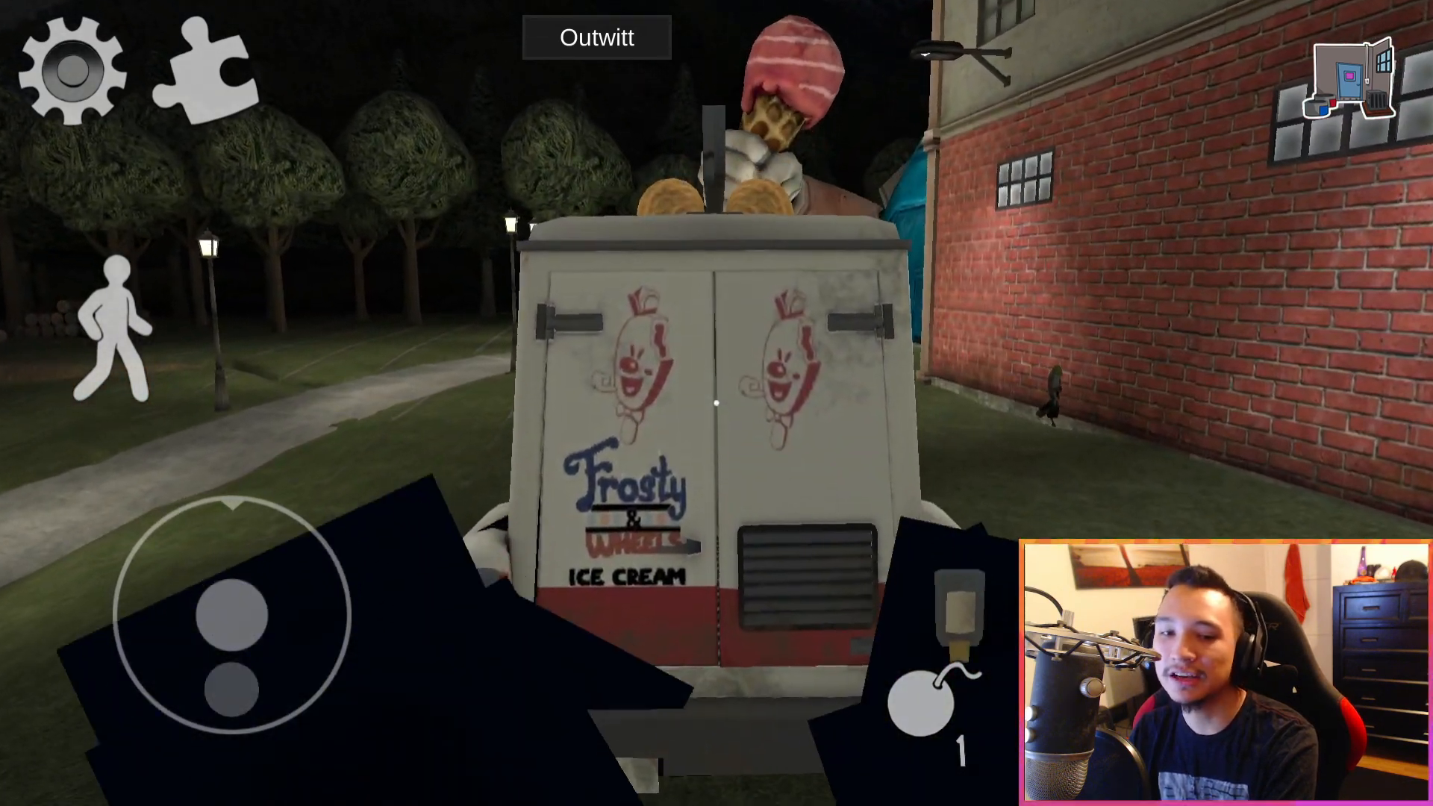
Step: Toggle Noclip on and off, lower Gravity to -1, then hide and reopen the menu
click(596, 37)
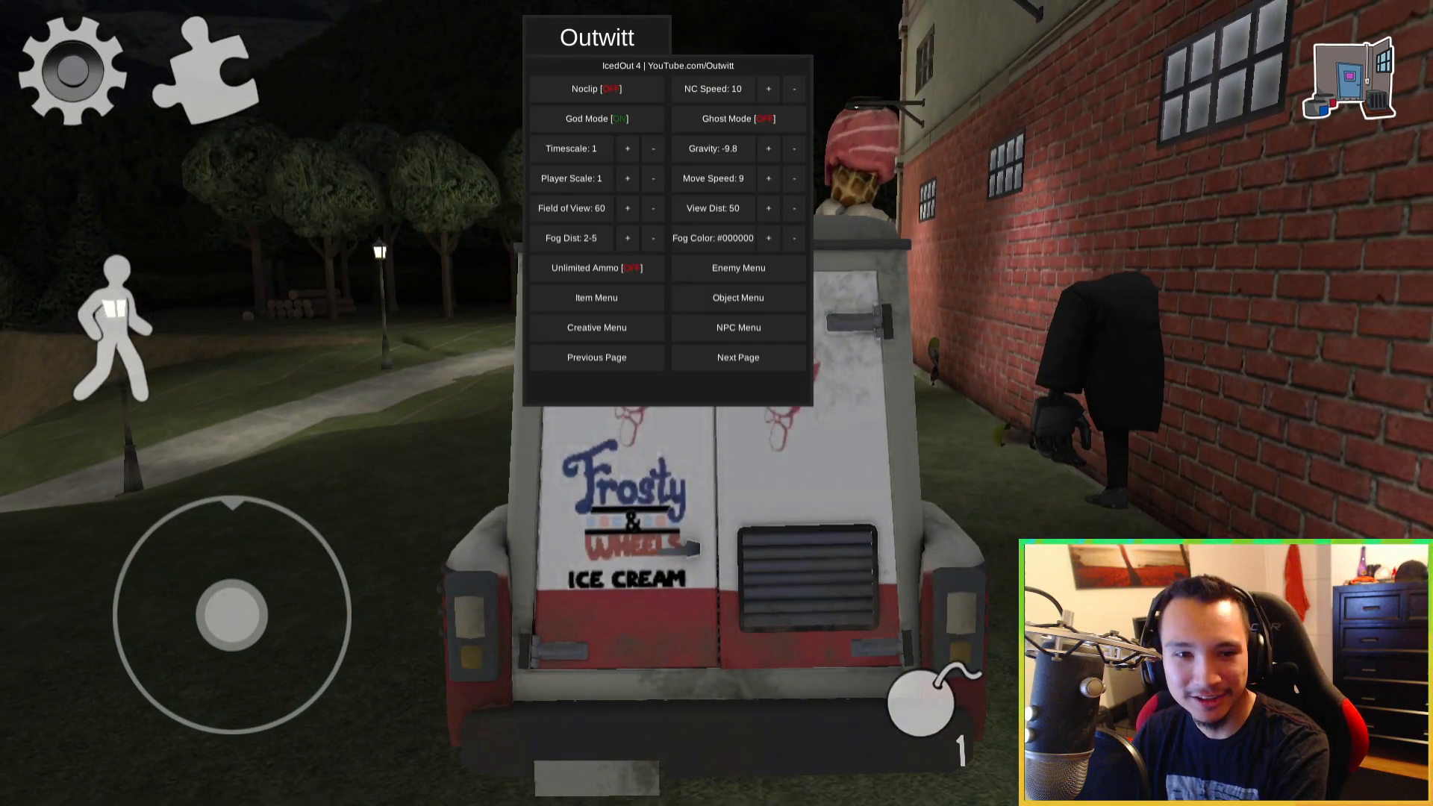
click(794, 148)
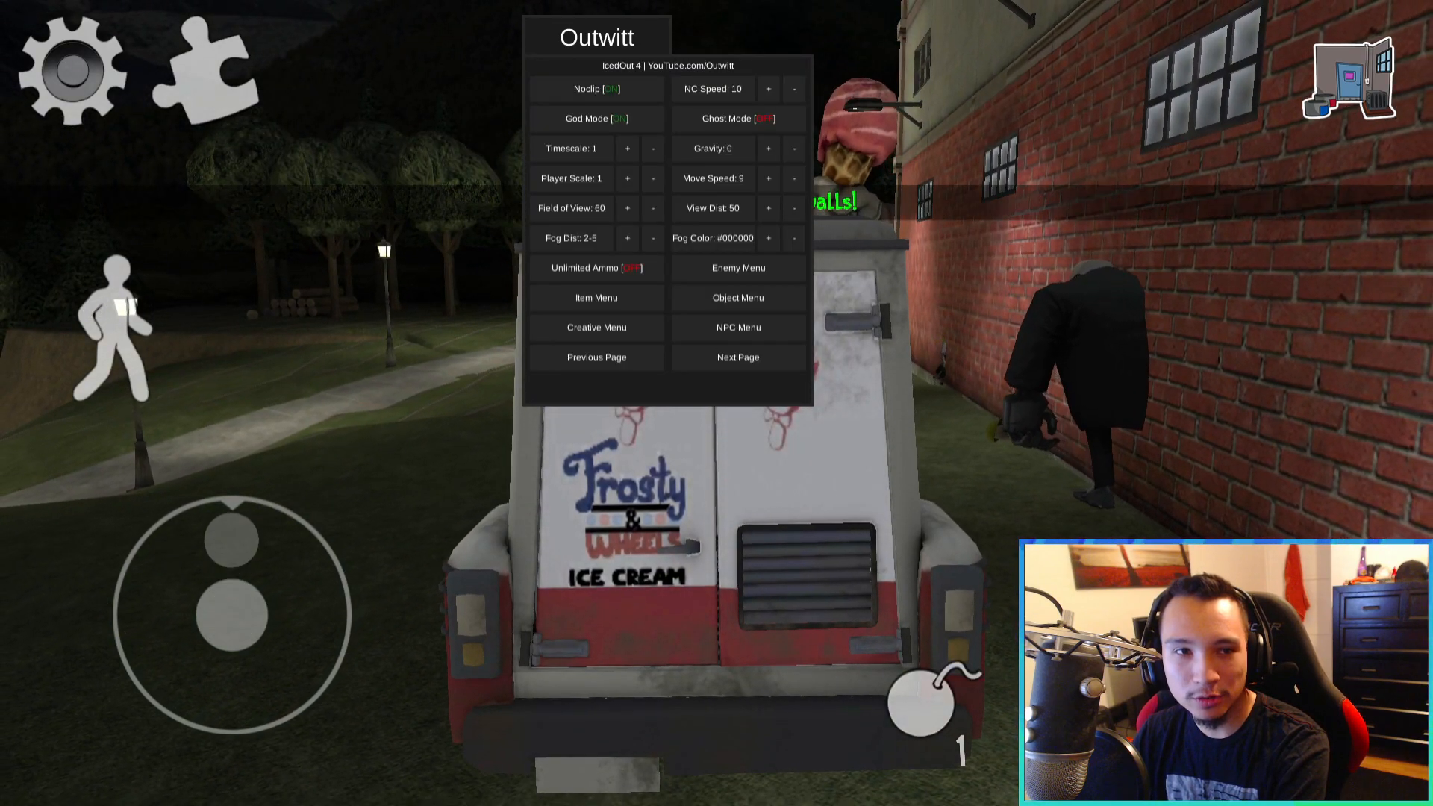
click(794, 147)
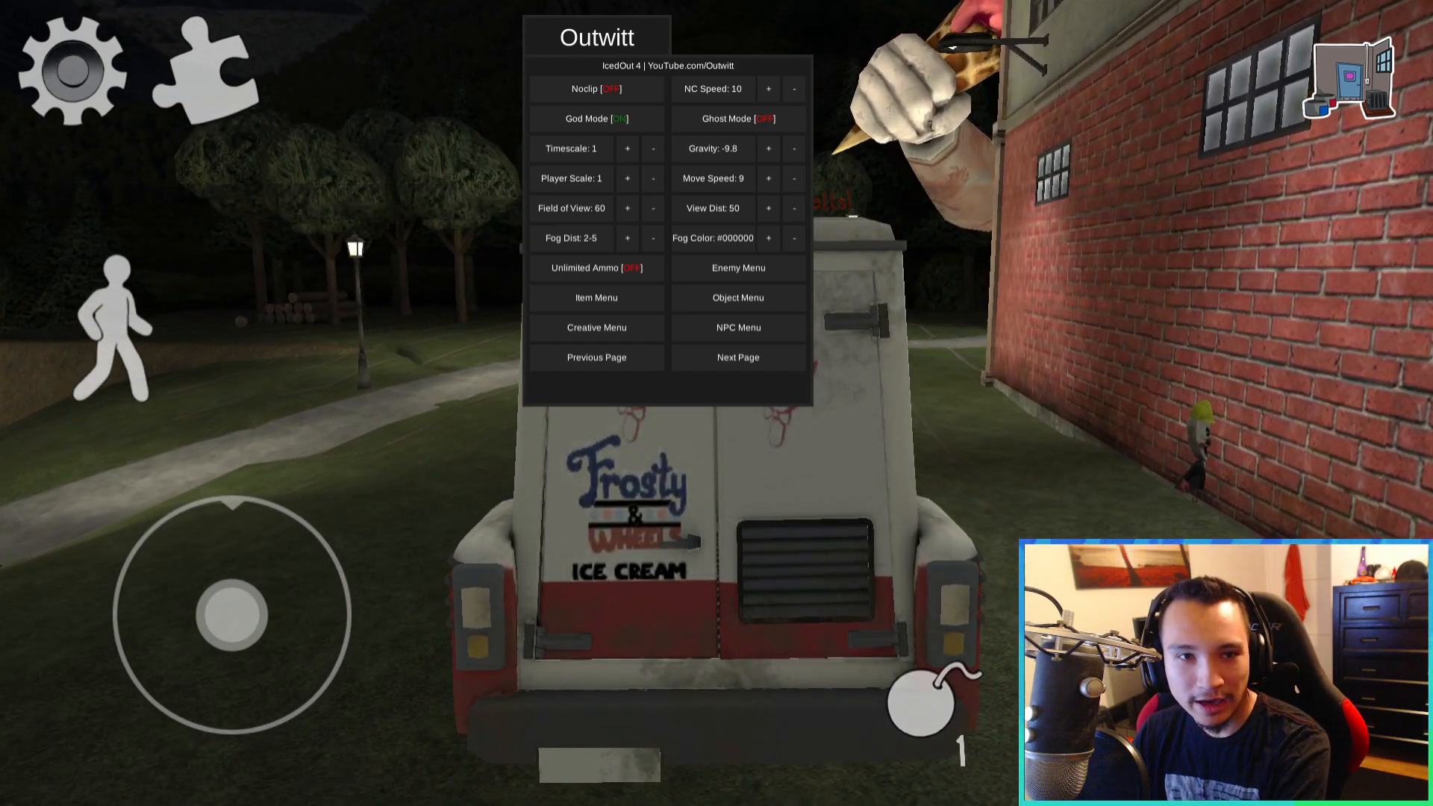
click(769, 147)
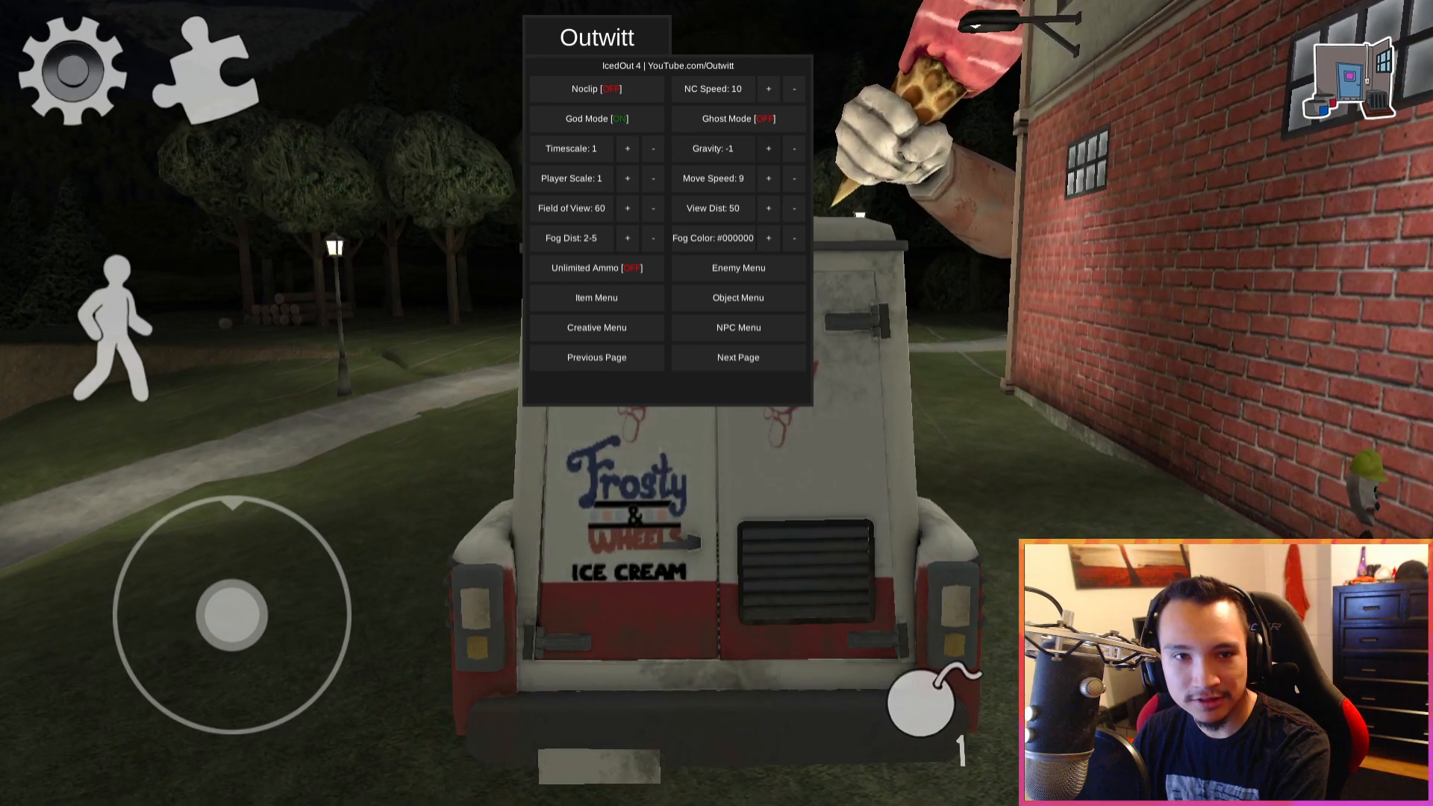
click(768, 148)
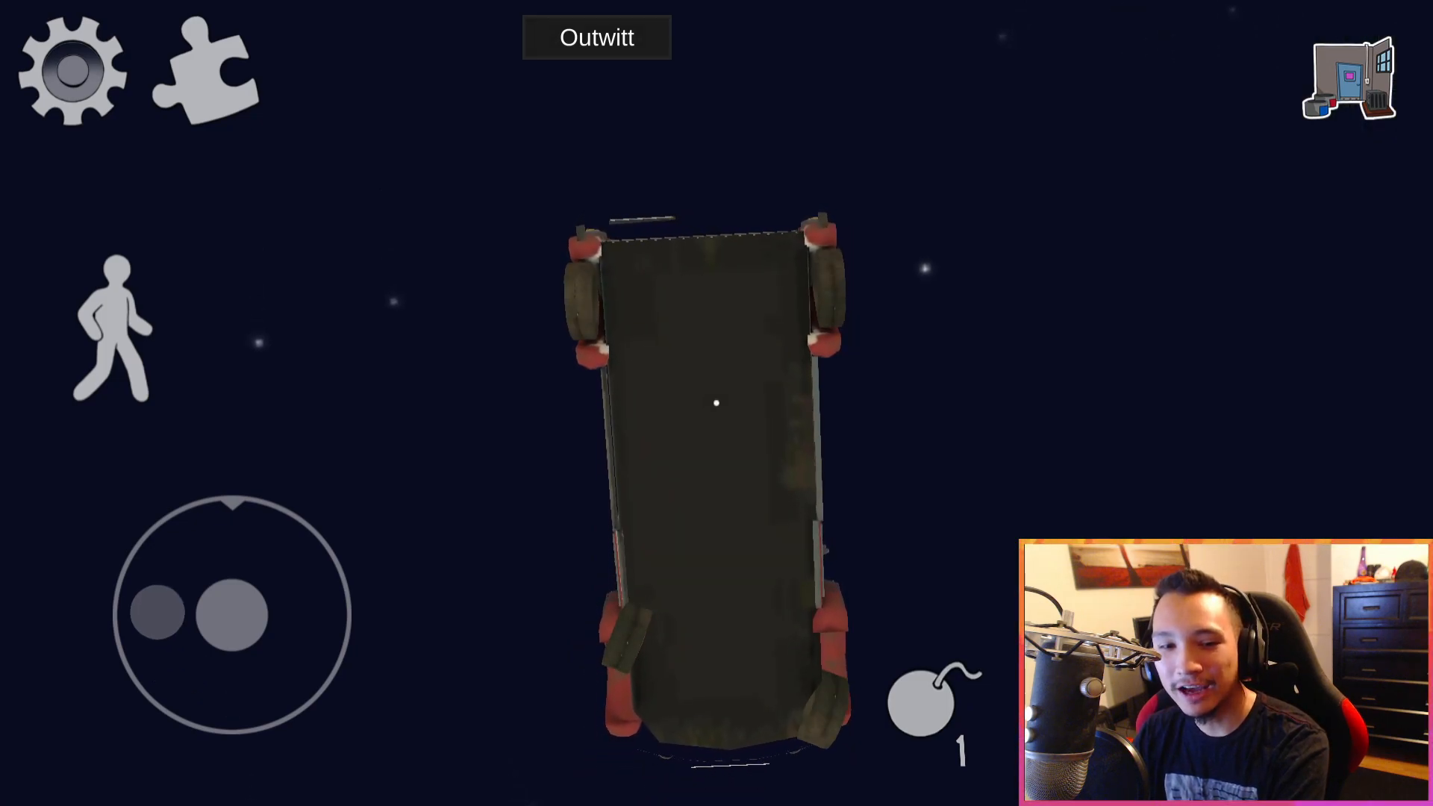
click(595, 38)
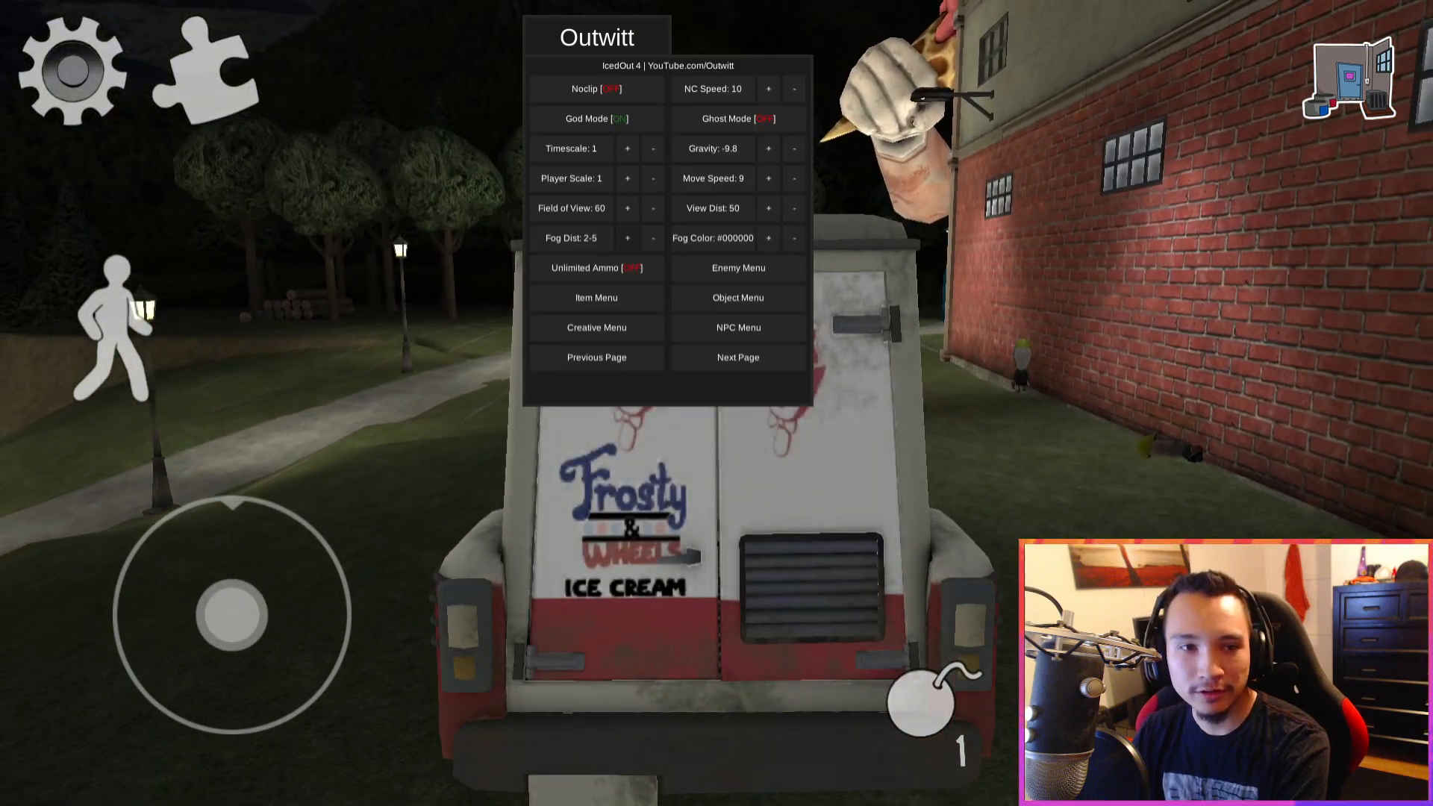
Step: Collapse the Outwitt menu and reopen it with Gravity at -9.8
click(594, 38)
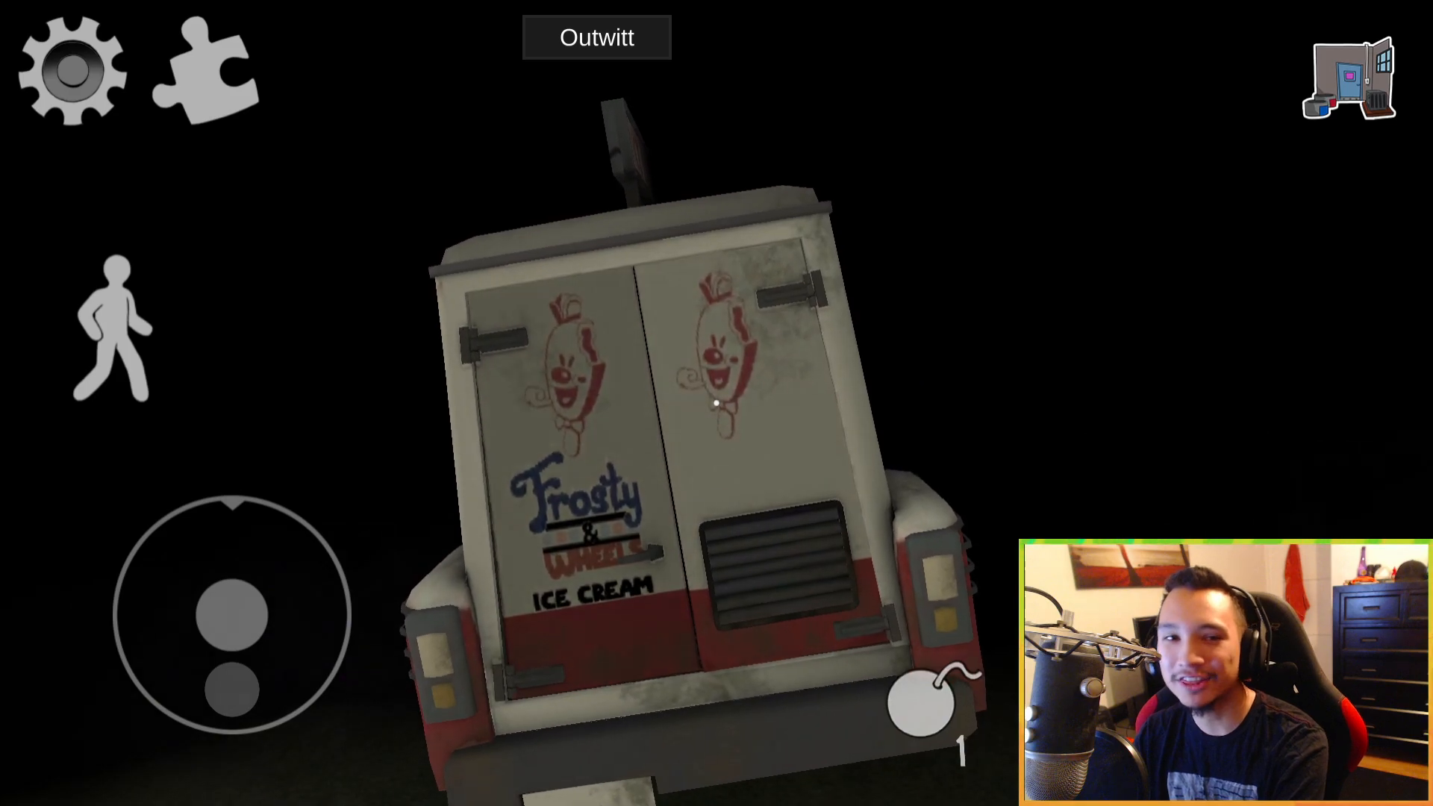
click(596, 37)
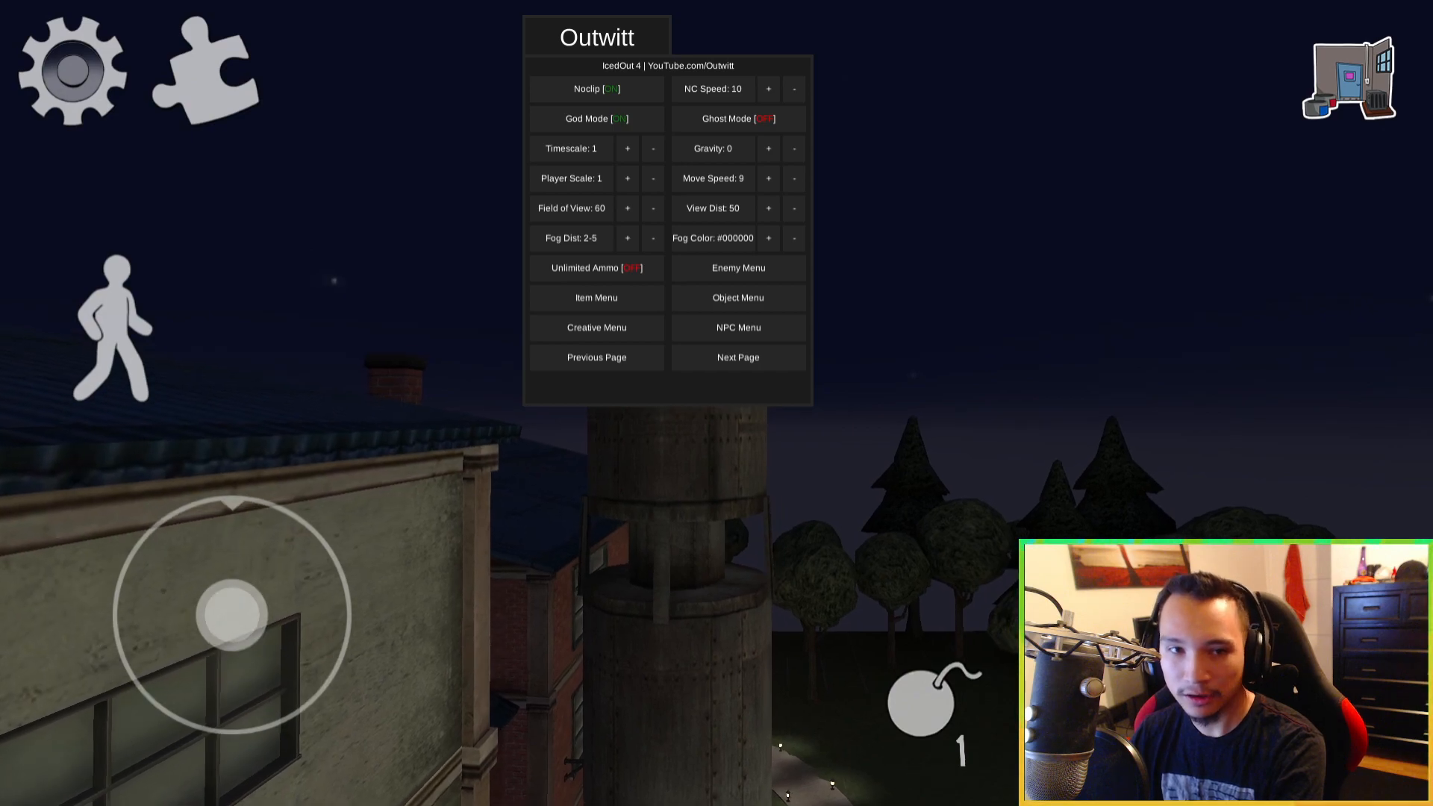
Step: Spawn a plane on the factory roof and raise its Object Scale to 37.4
click(596, 326)
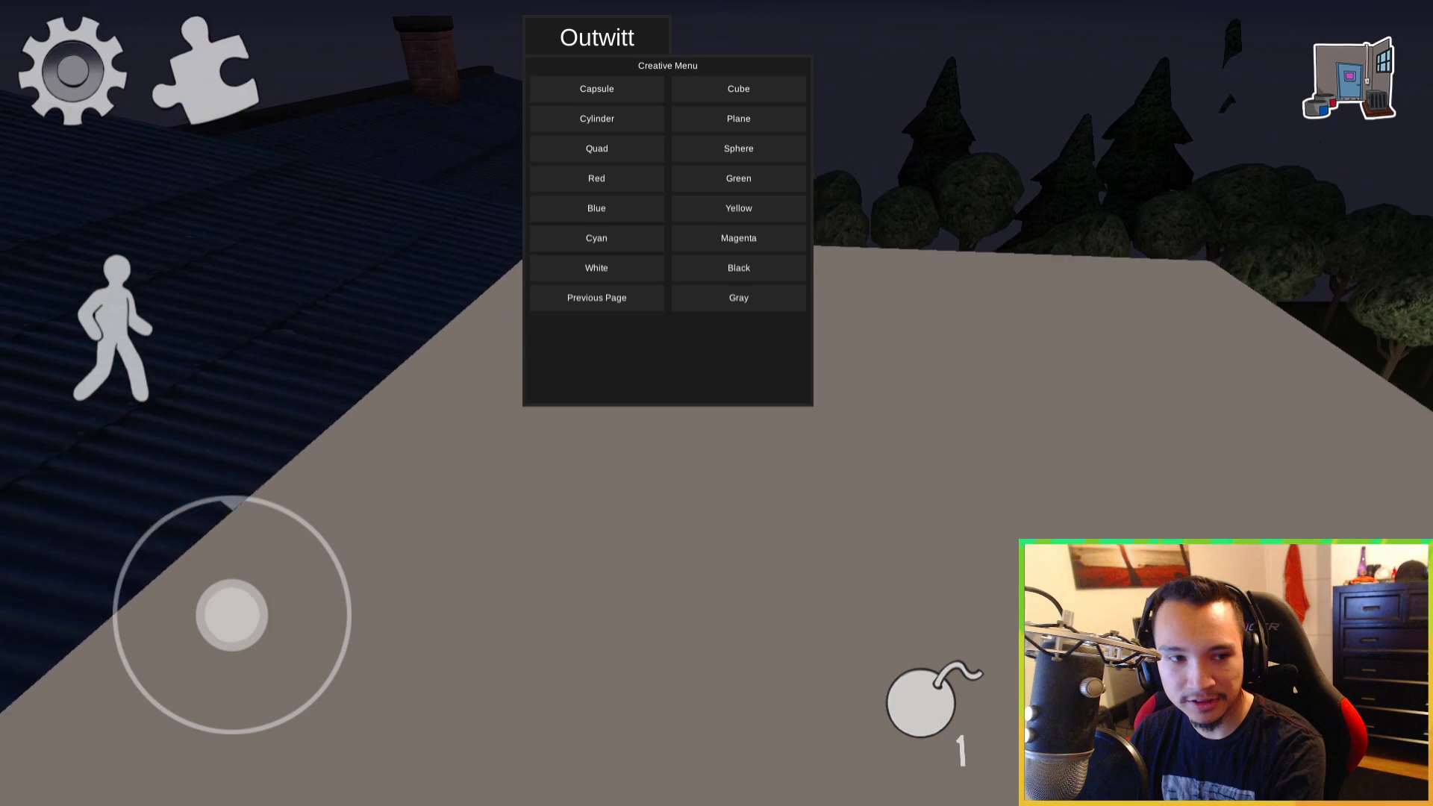
click(737, 118)
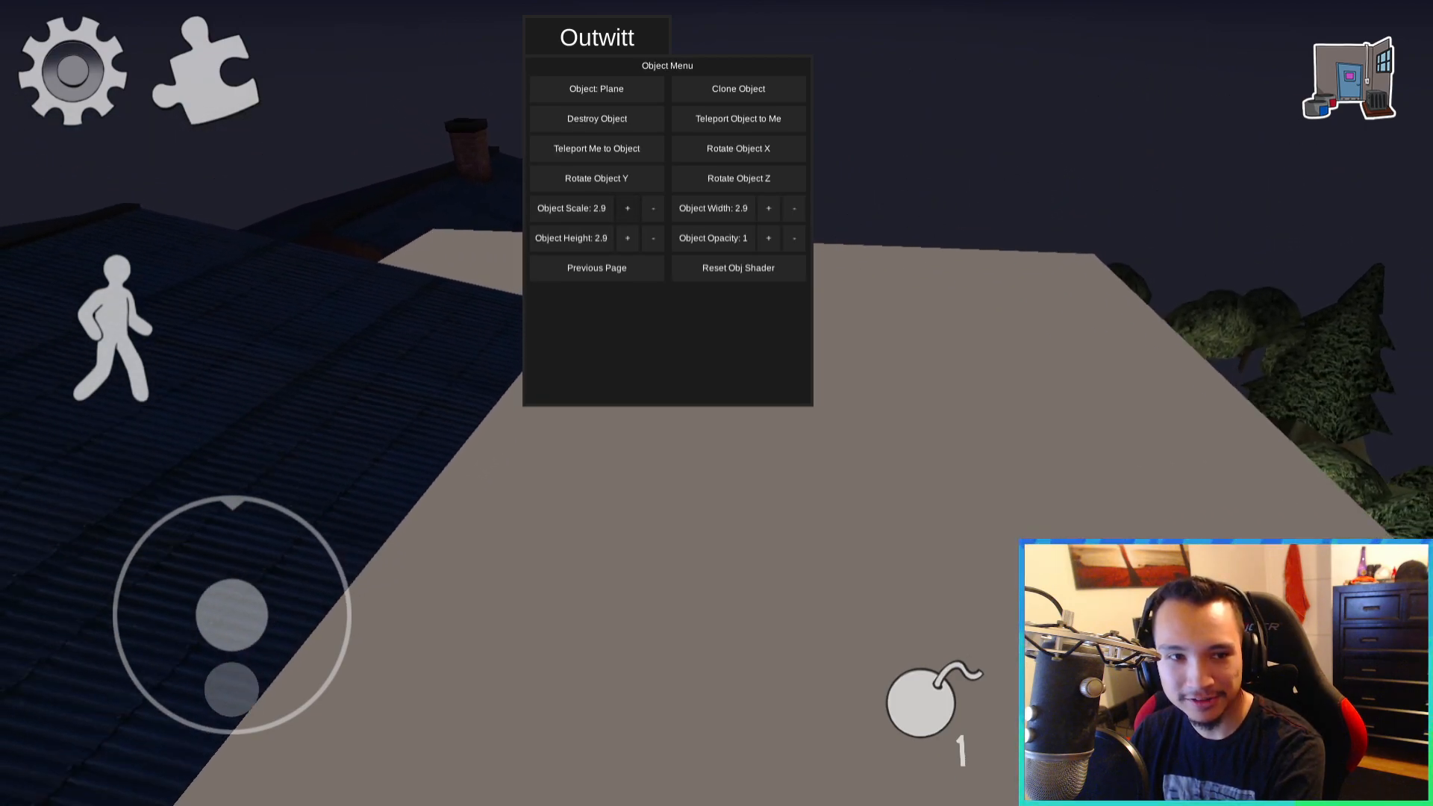
click(628, 207)
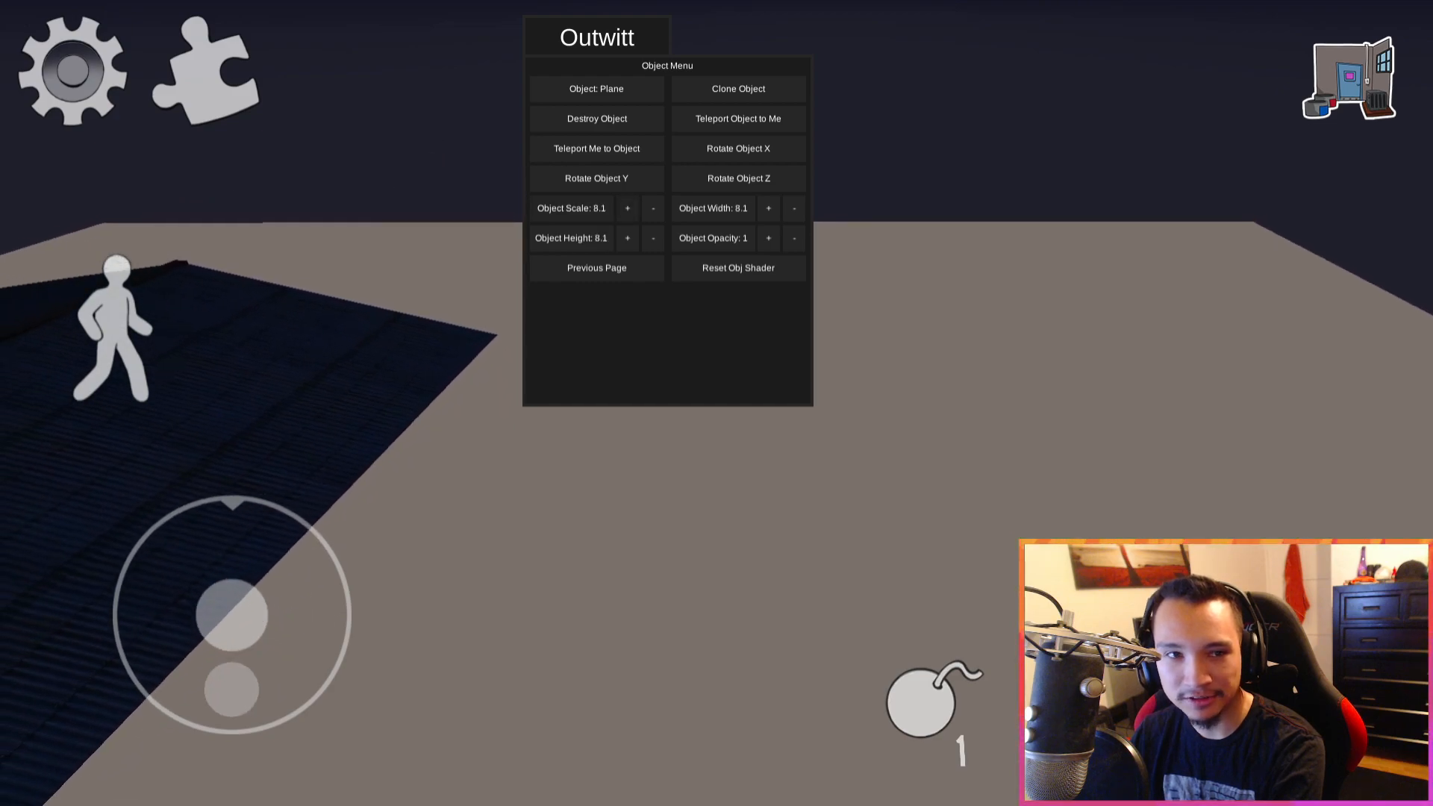
click(627, 208)
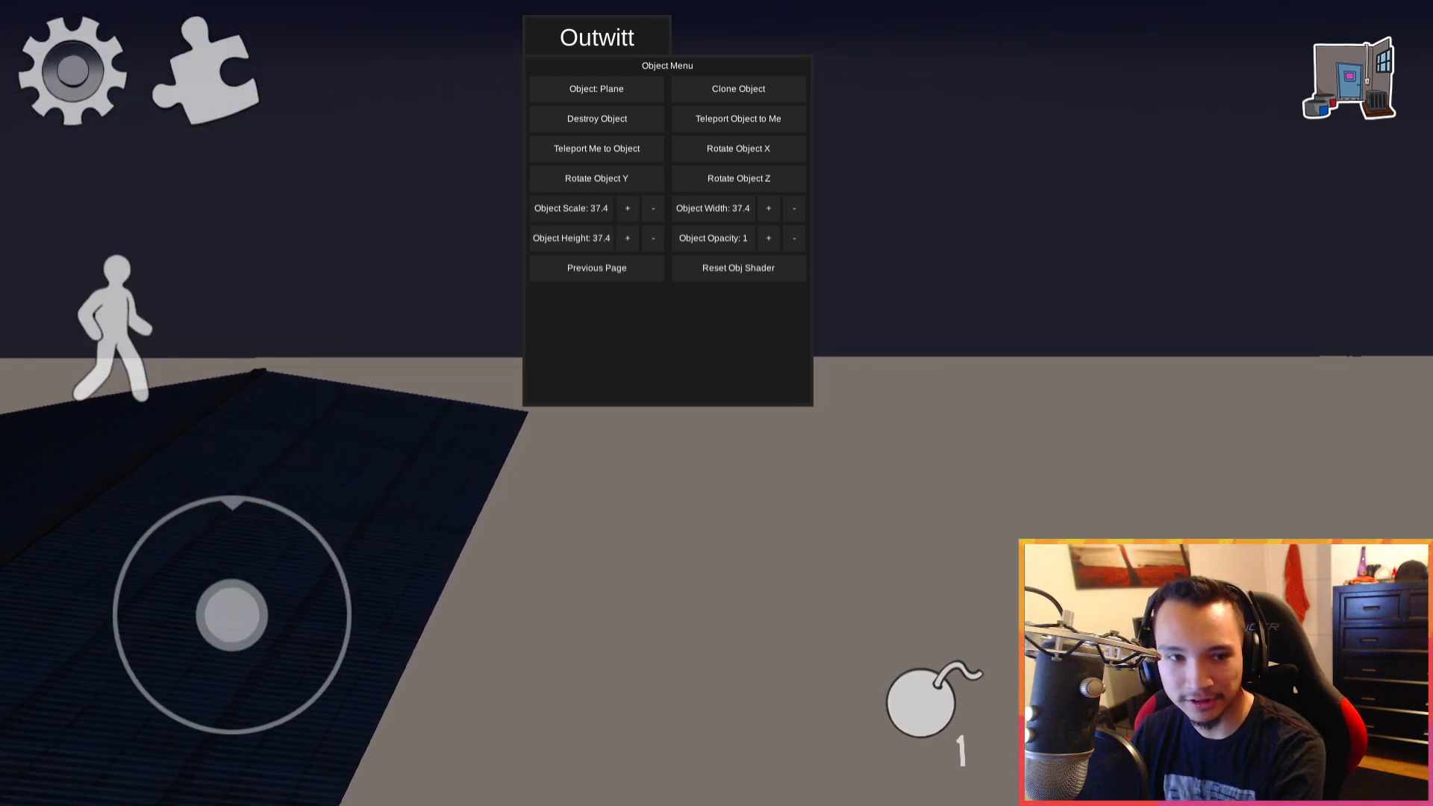
Step: Paint the plane cyan, turn Noclip off, and drive Rod's van
click(596, 268)
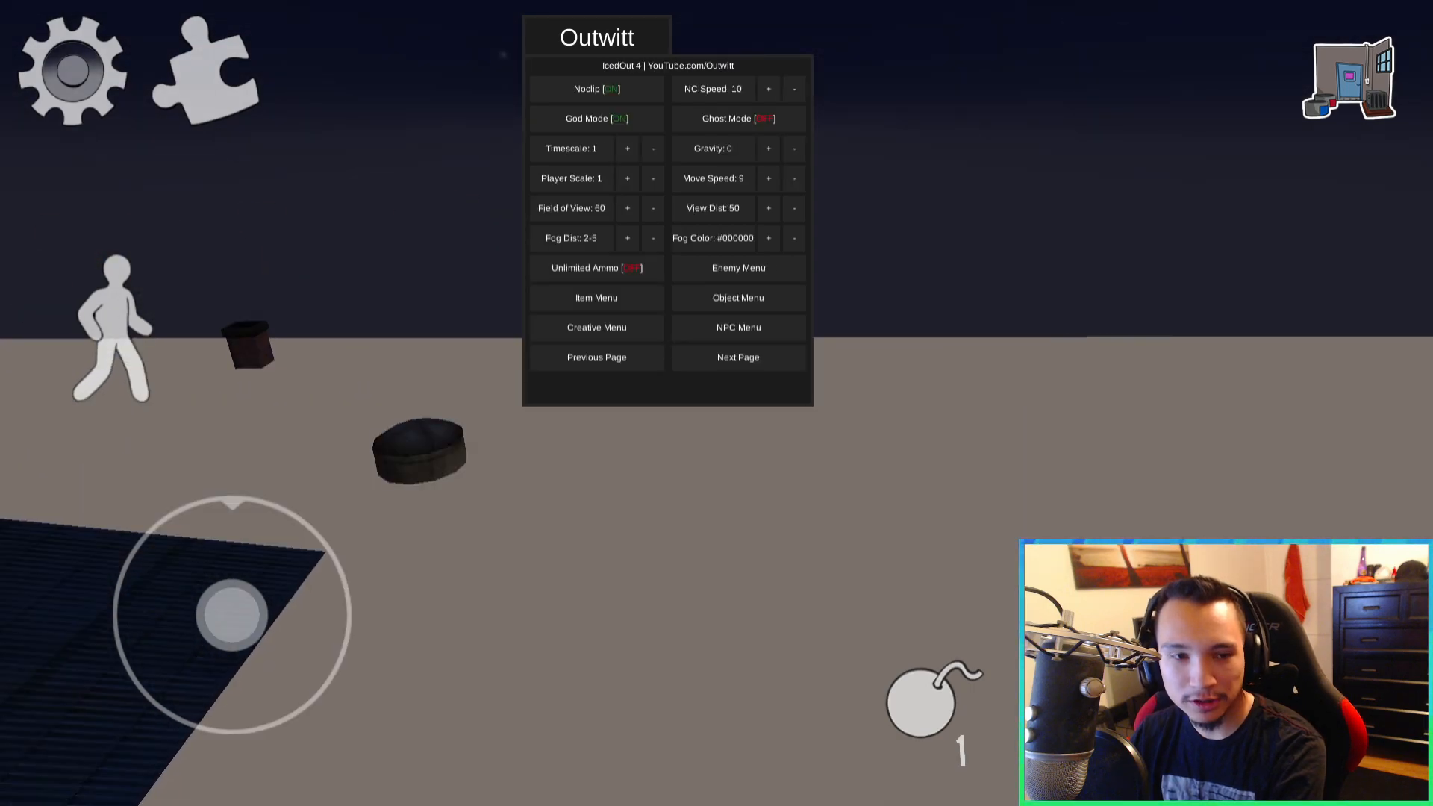
click(595, 327)
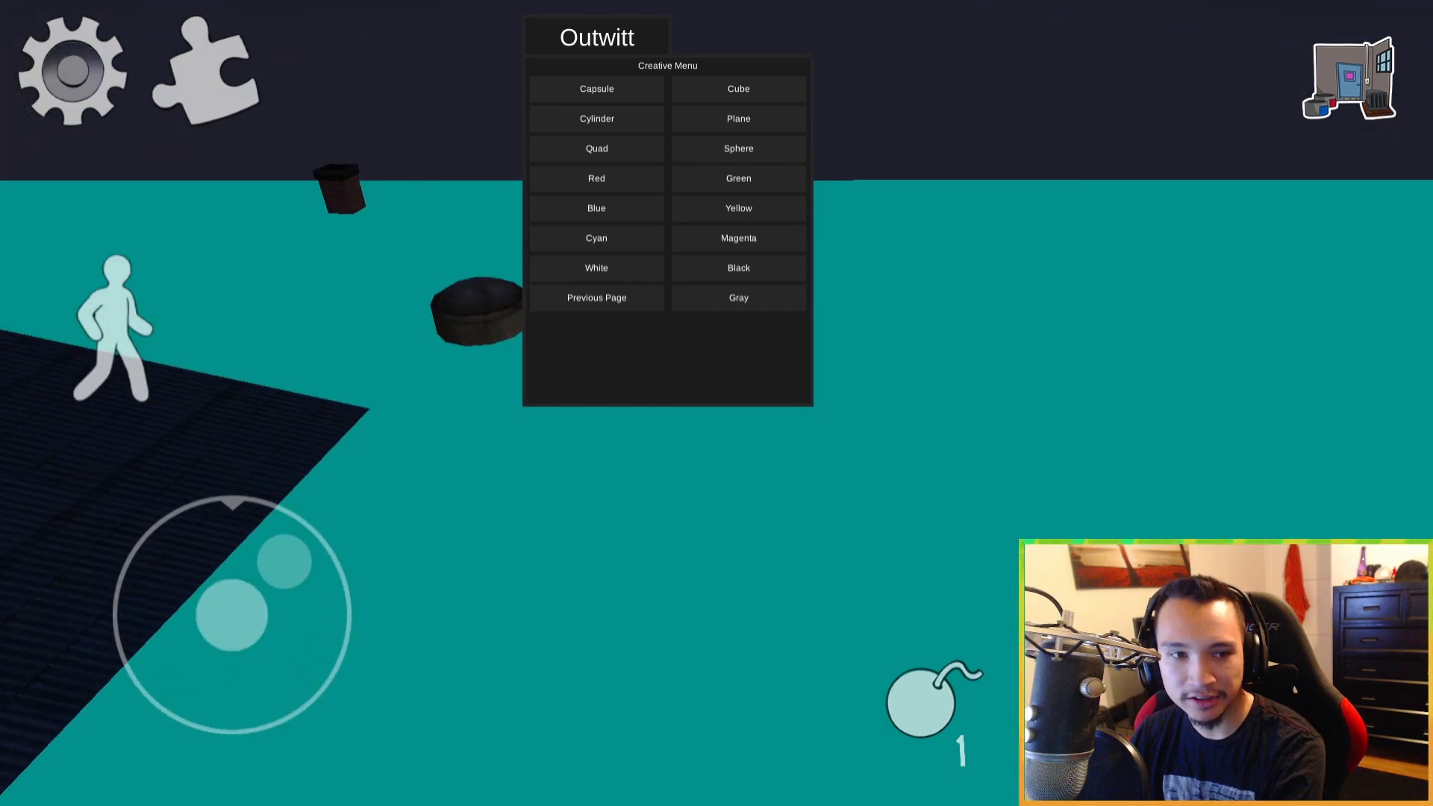
click(596, 297)
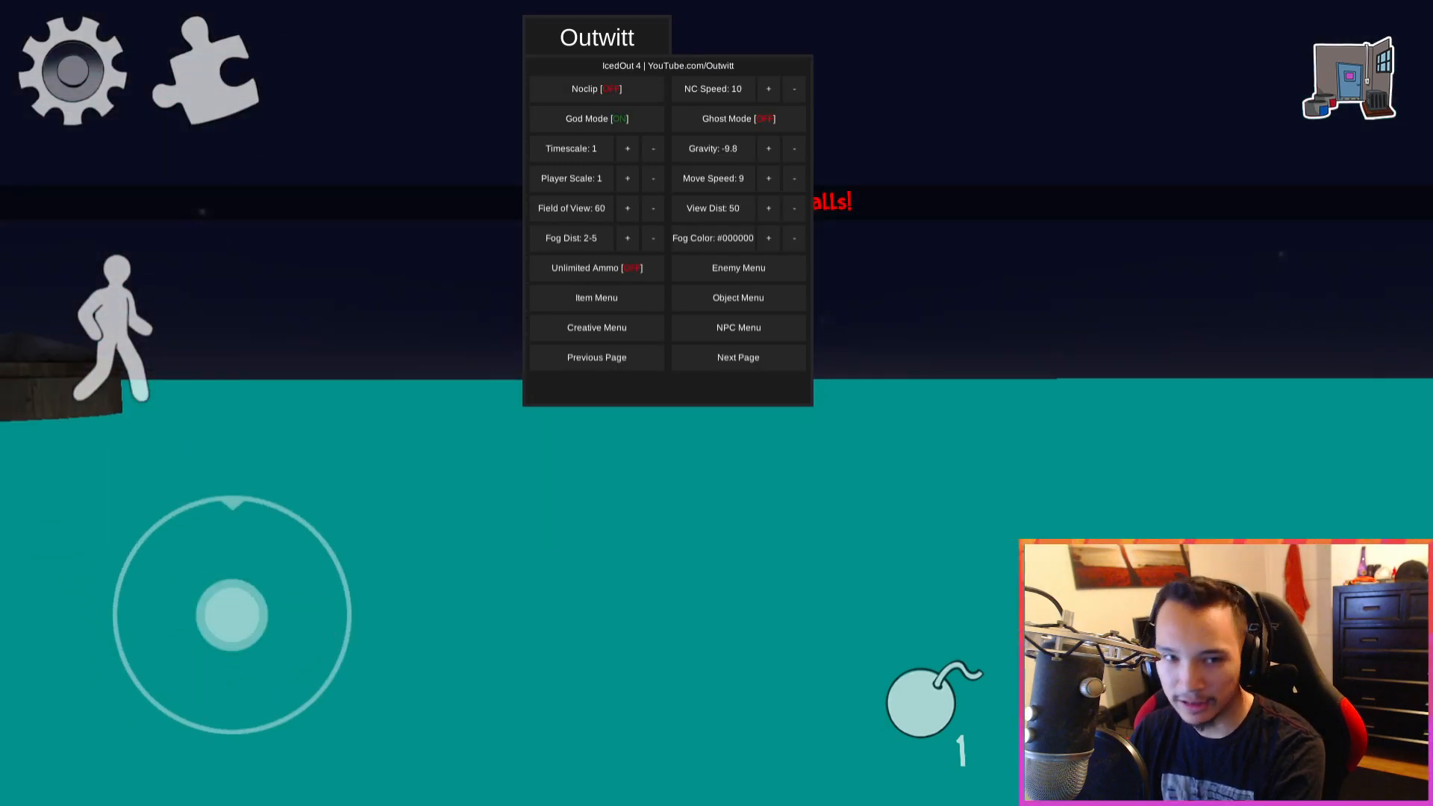
click(738, 327)
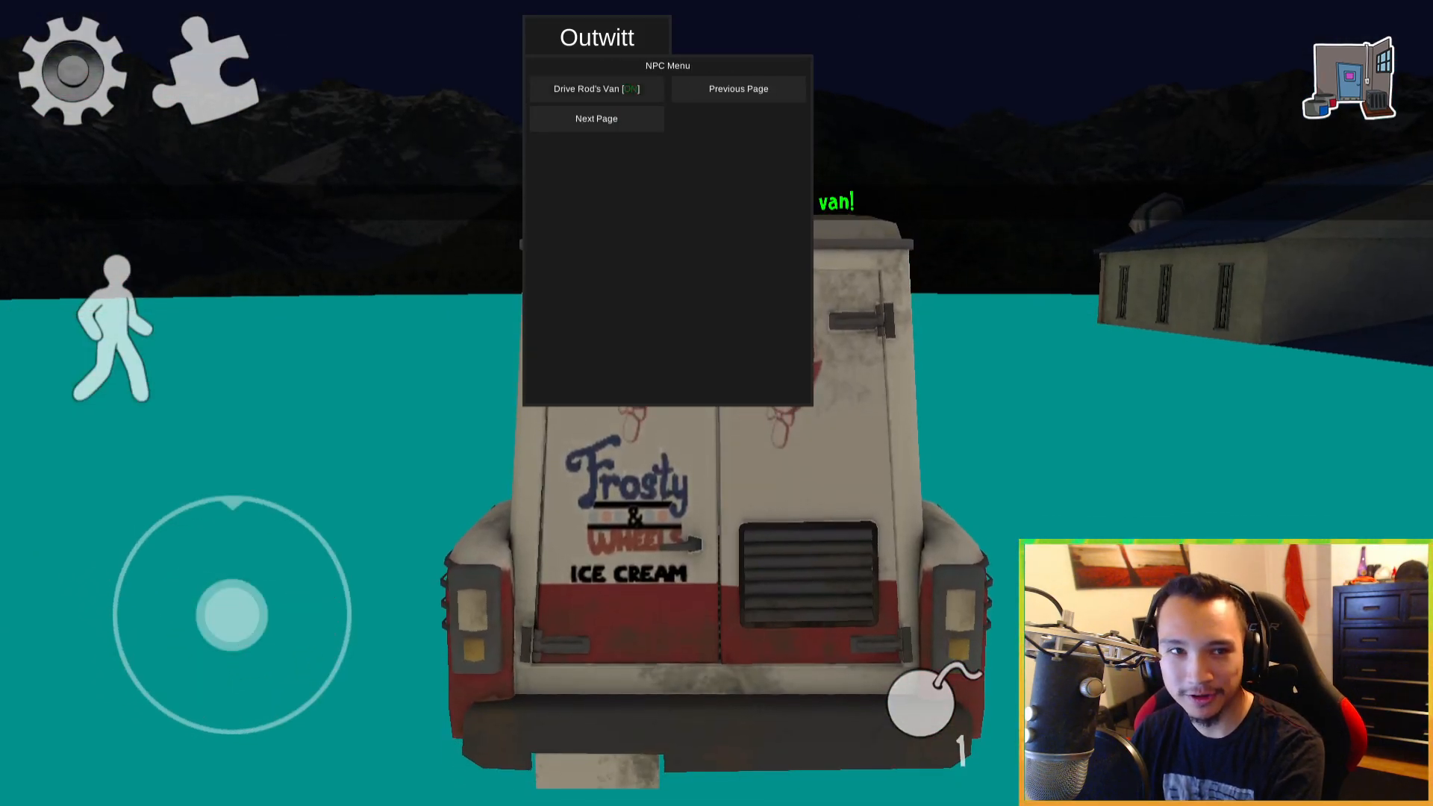
click(595, 88)
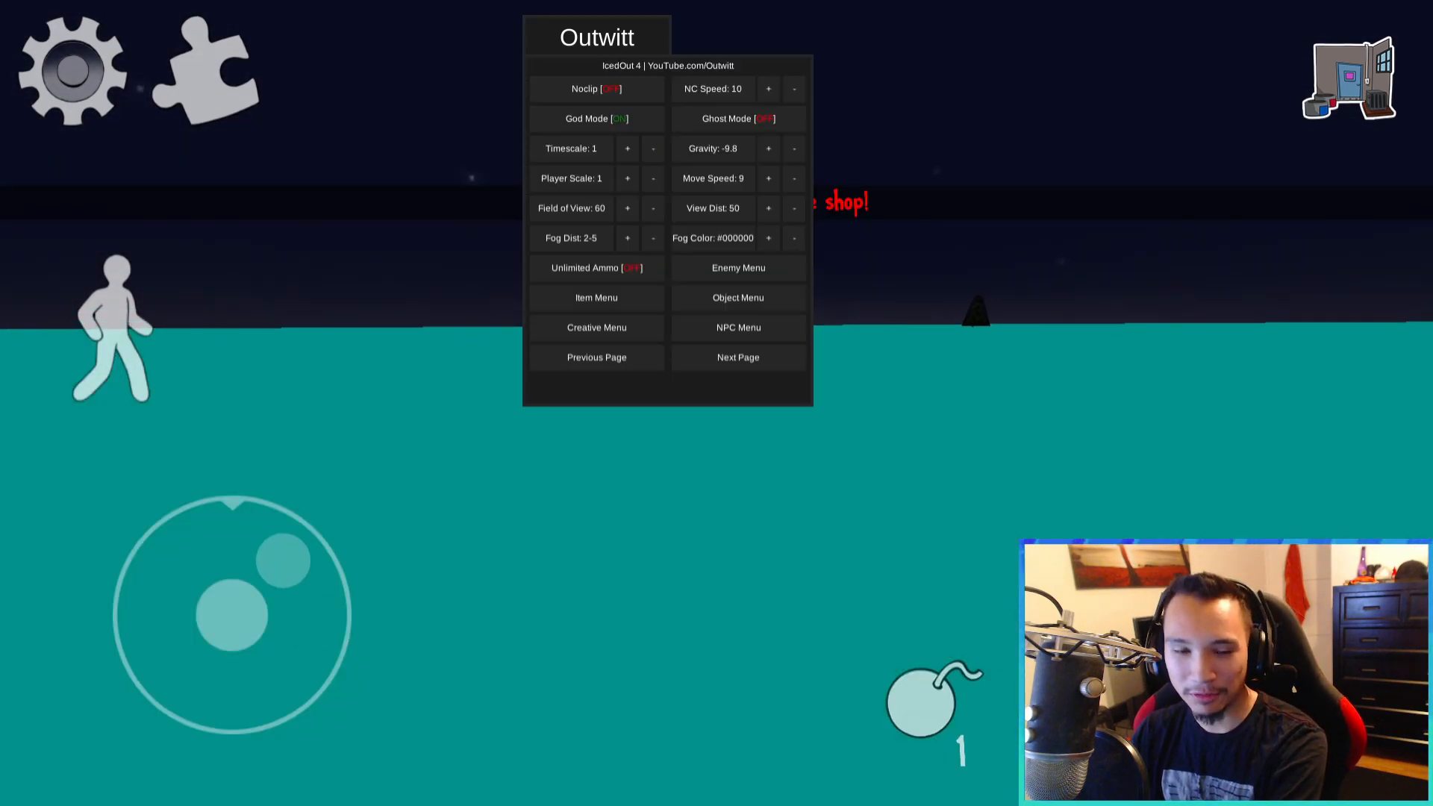
Step: Raise Rod Clones to 20 in the Enemy Menu, then drive Rod's van again
click(738, 268)
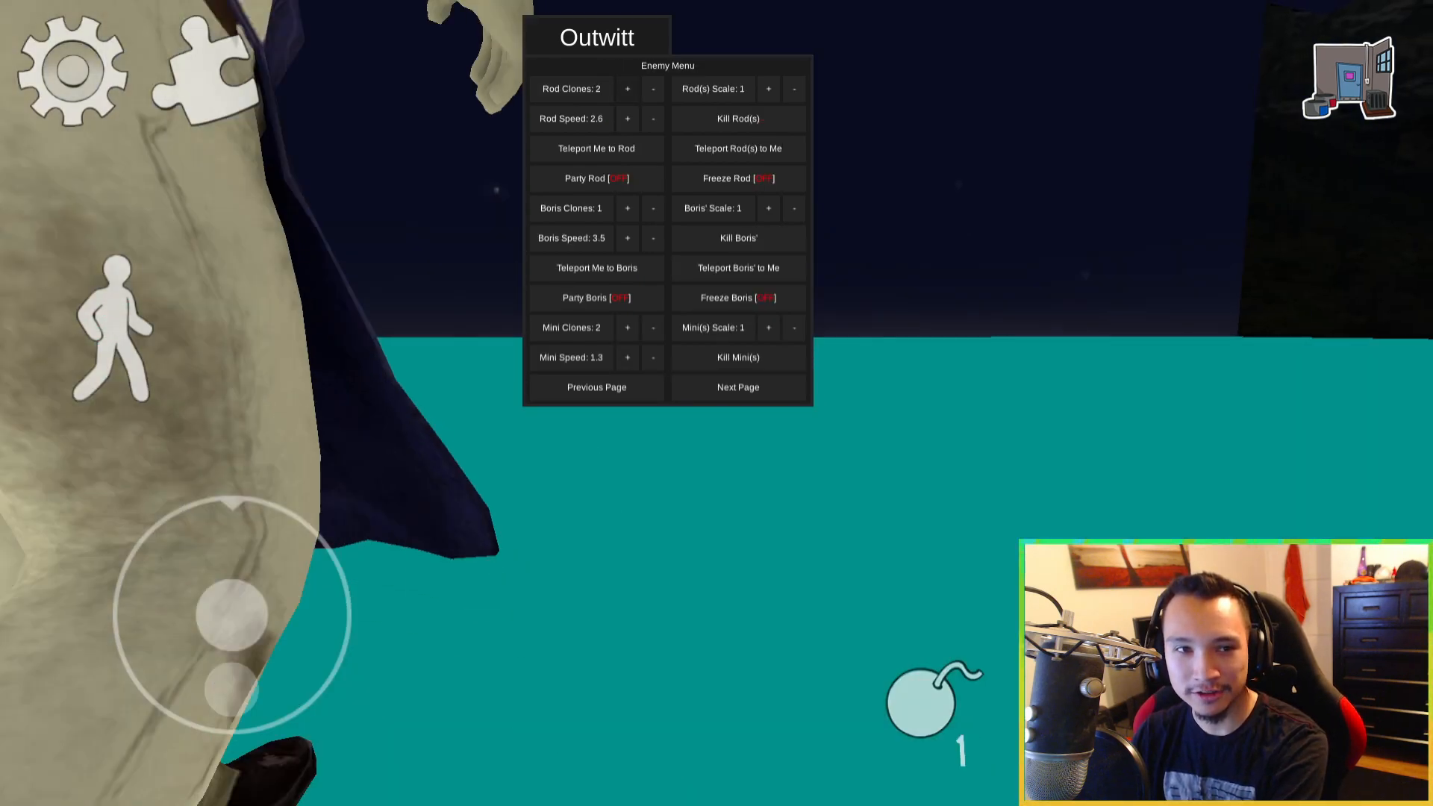
click(628, 89)
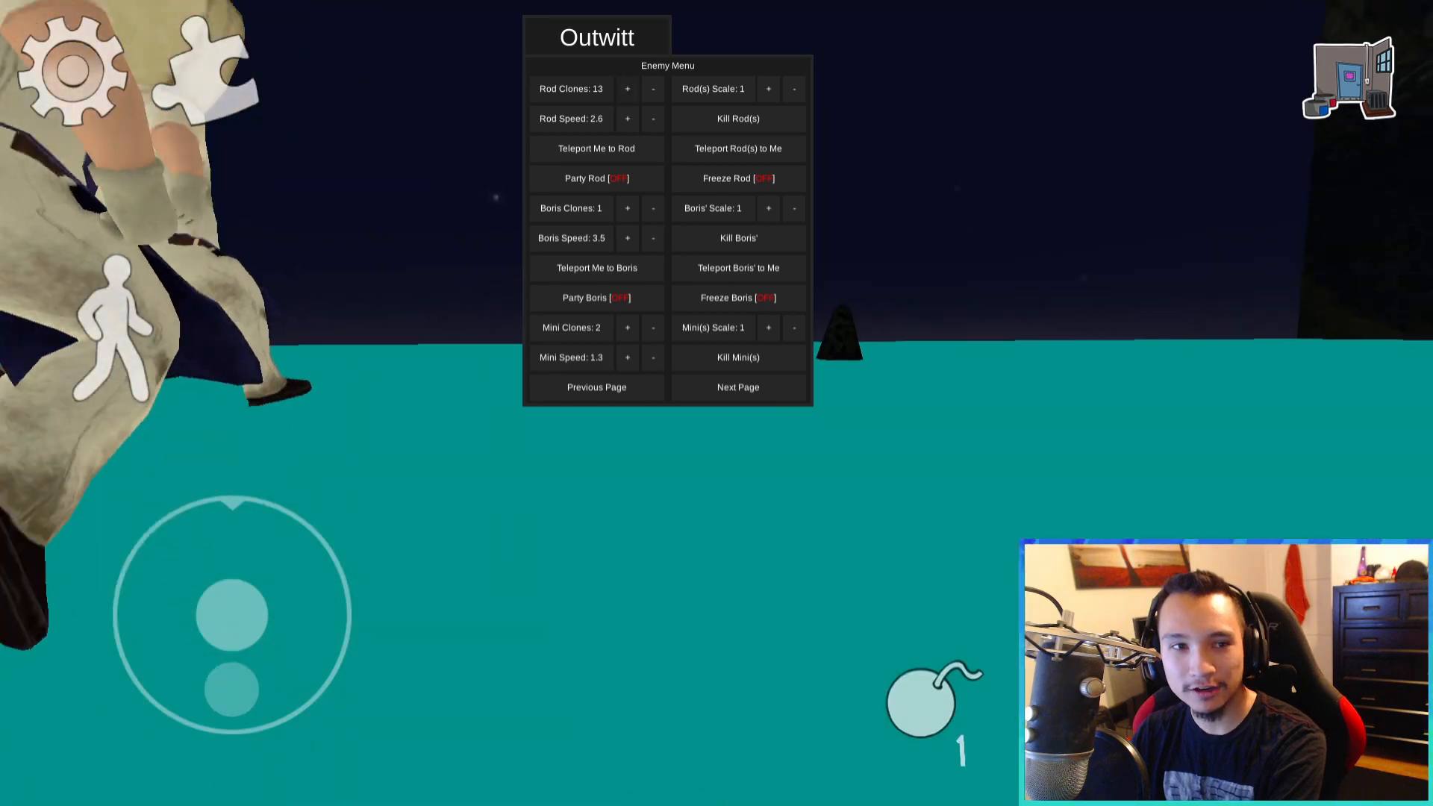
click(627, 89)
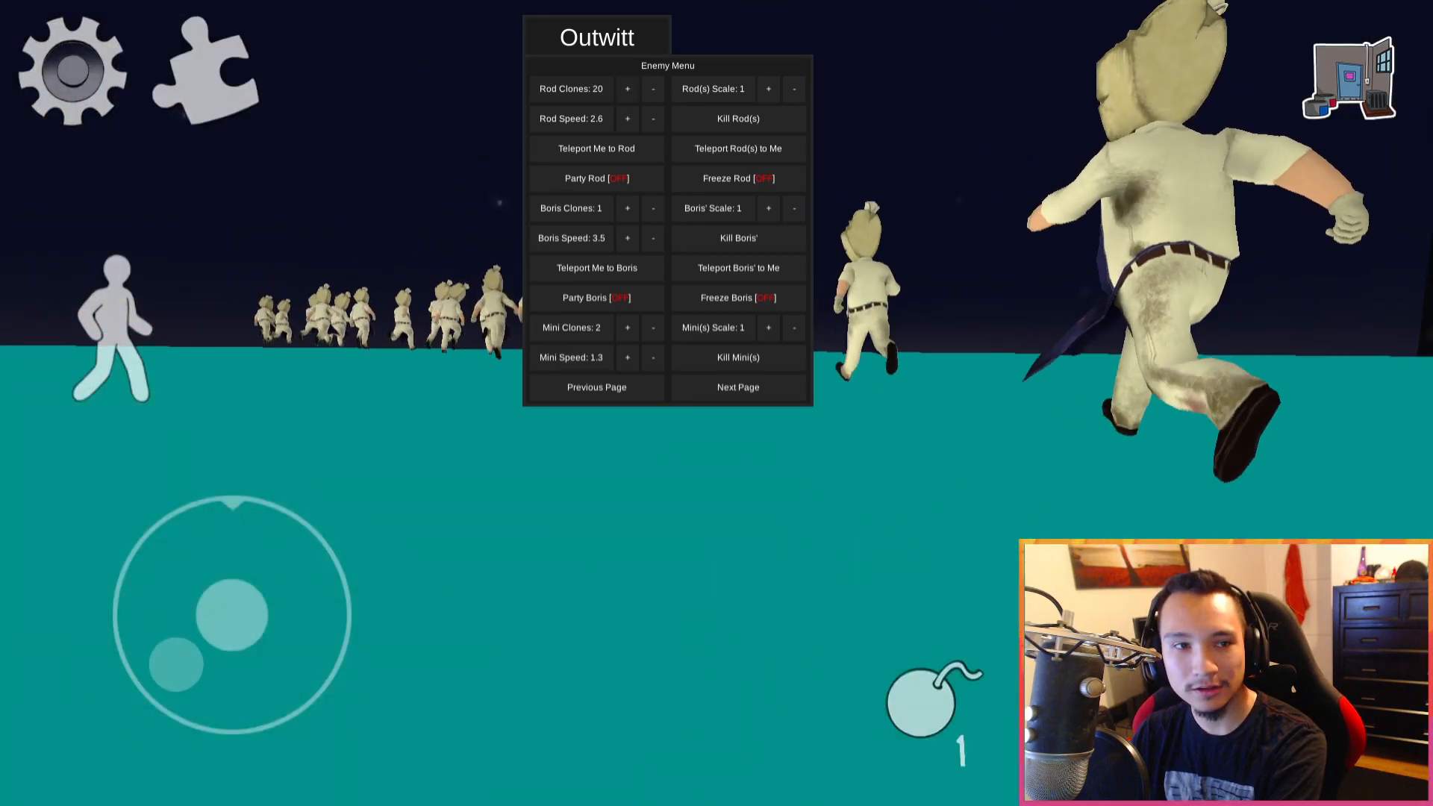
click(737, 387)
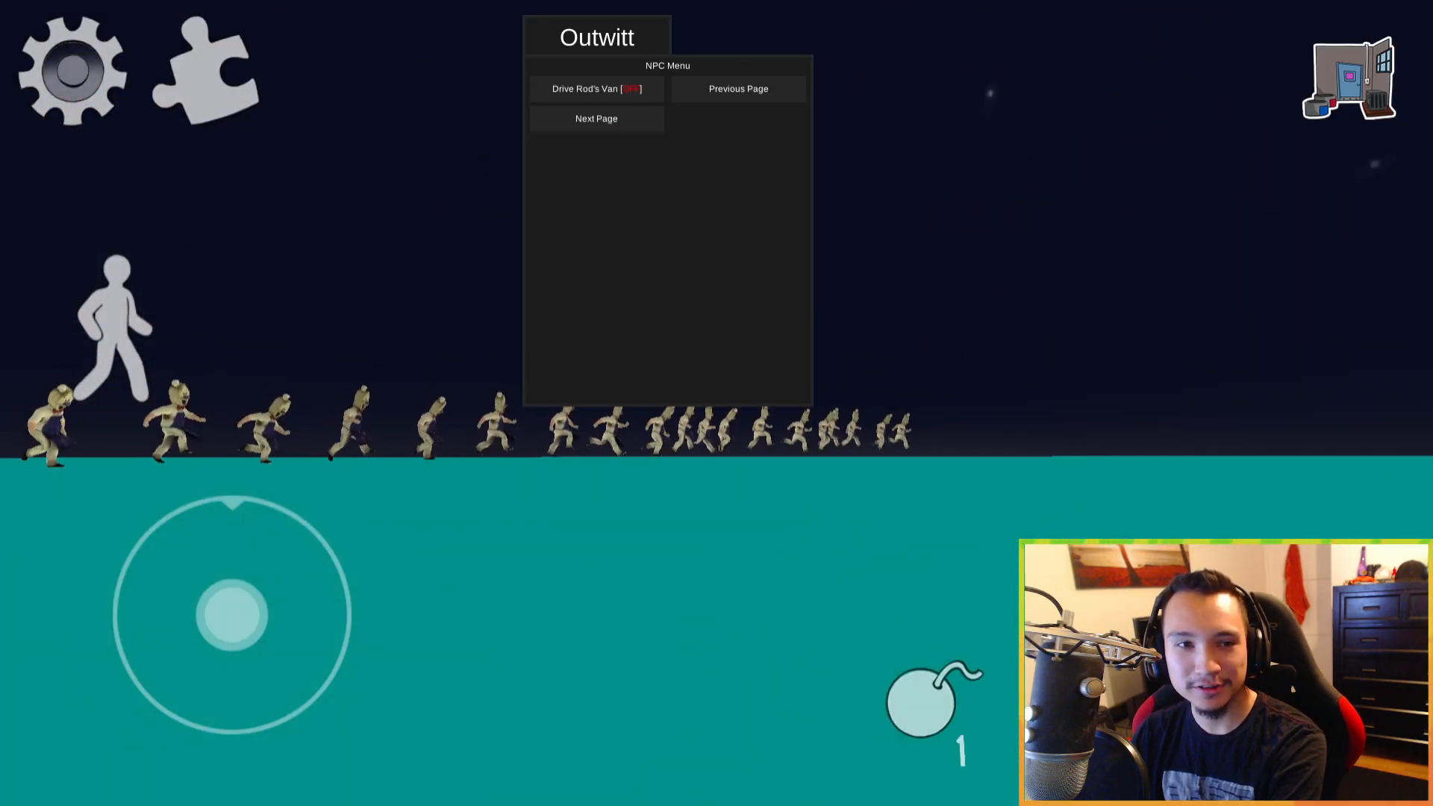
click(595, 89)
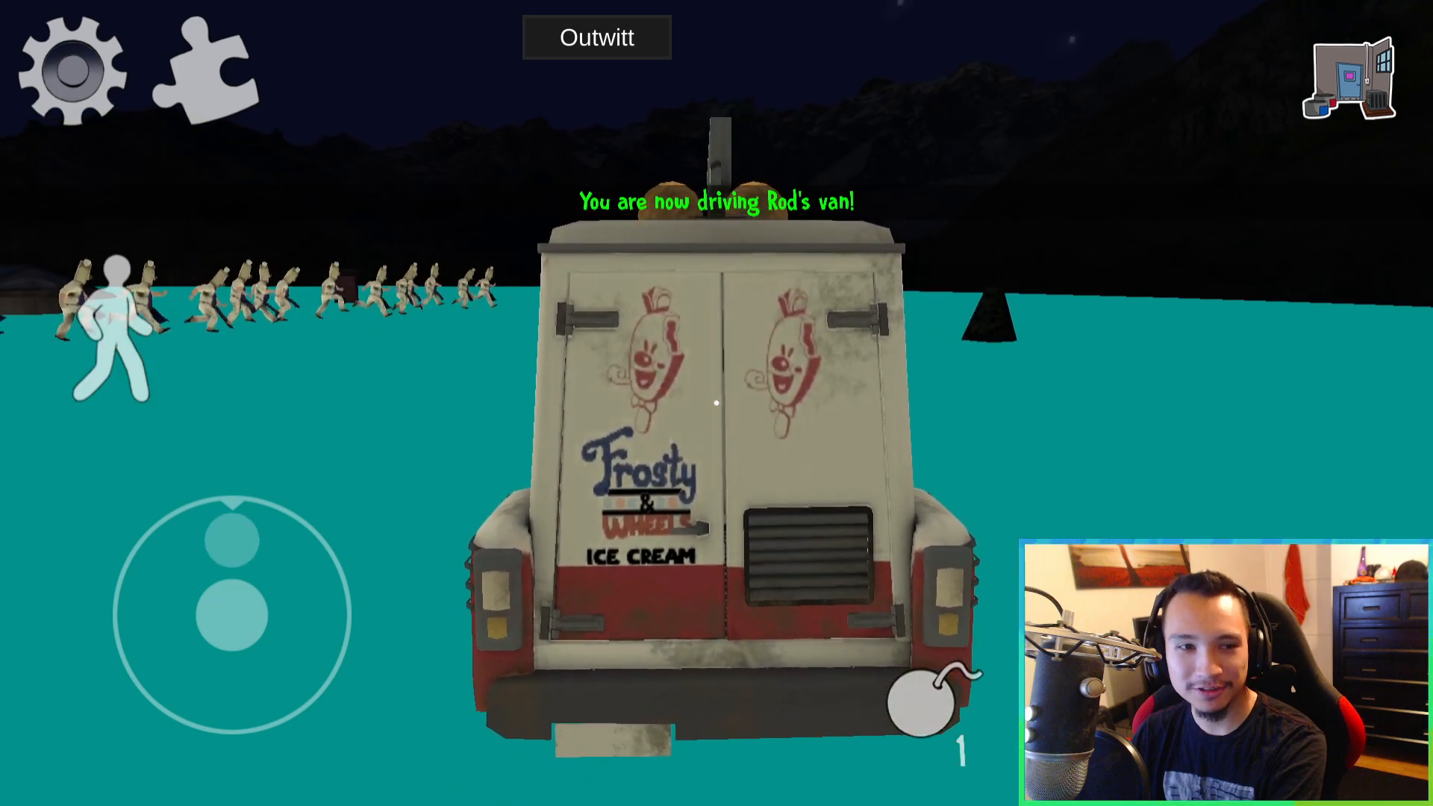